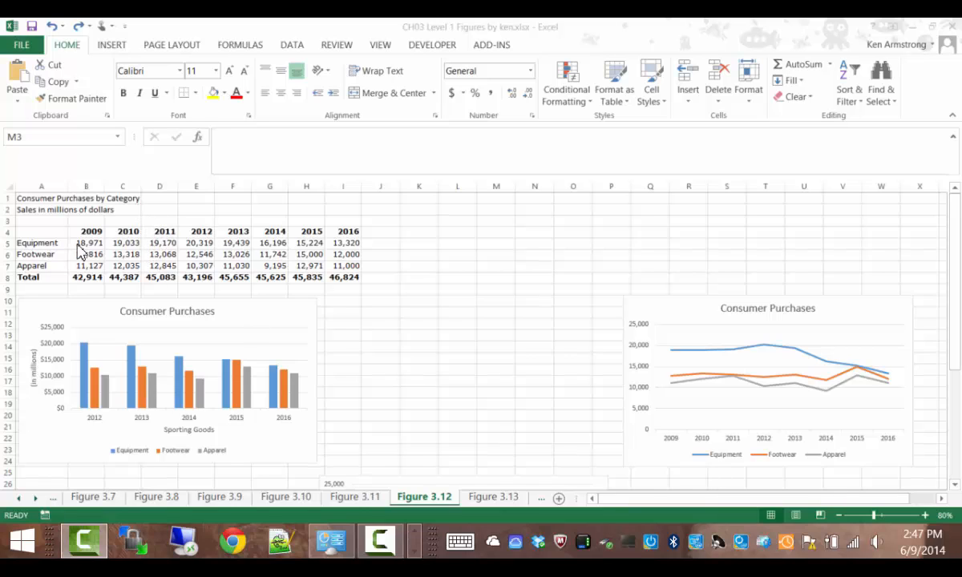
Step: Insert a basic 2-D area chart from the sales table A4:I7
left_click_drag(86, 231, 305, 254)
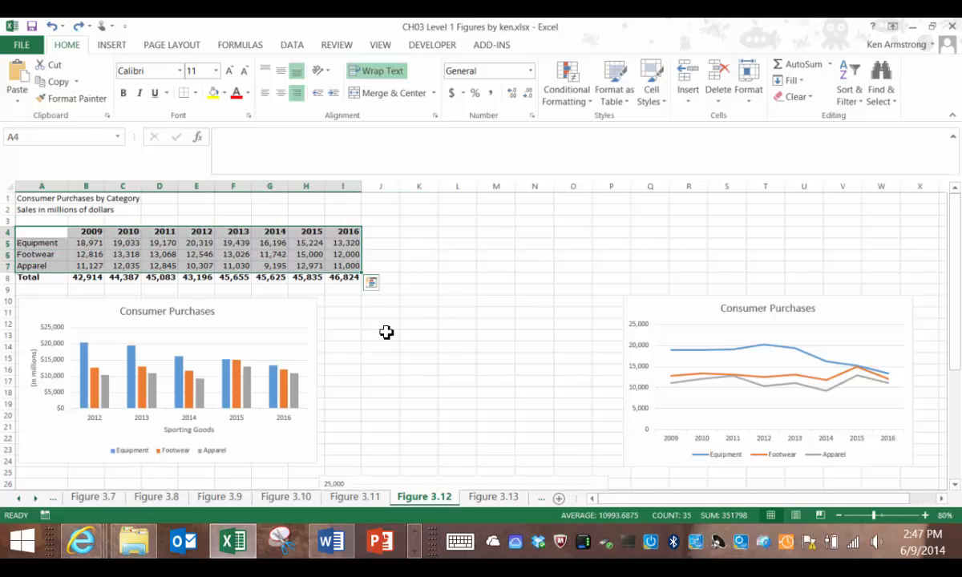
left_click(161, 361)
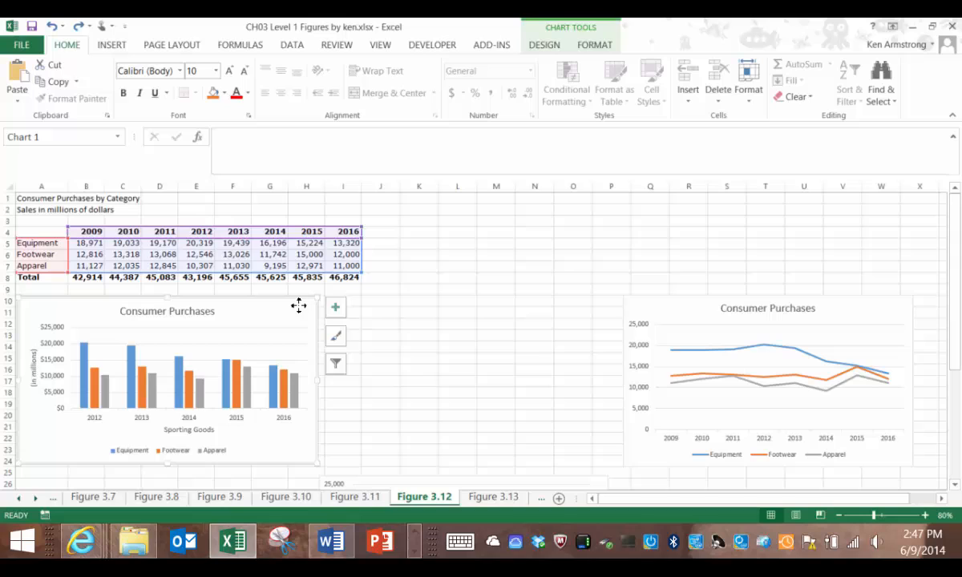
mouse_move(691, 304)
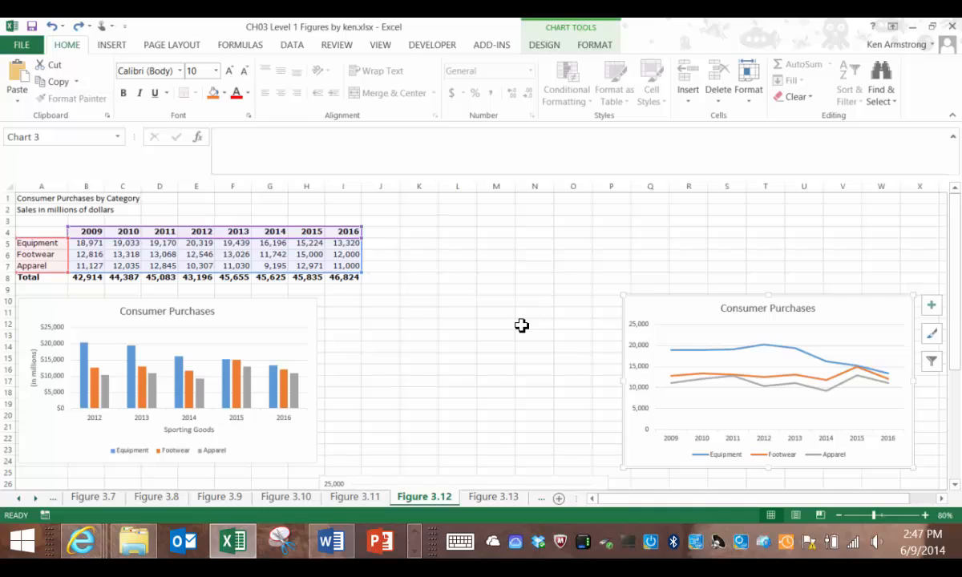
mouse_move(524, 327)
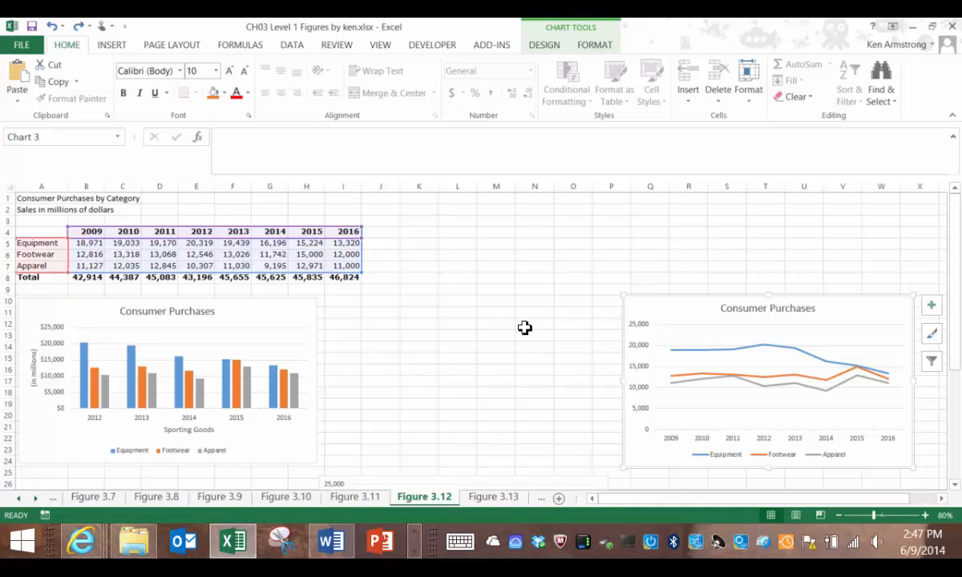
mouse_move(351, 340)
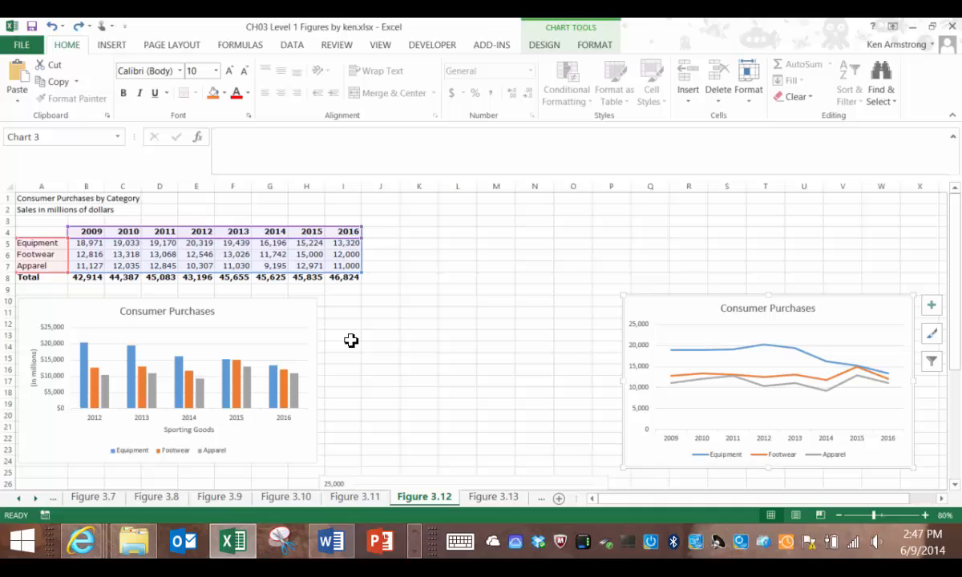
mouse_move(351, 338)
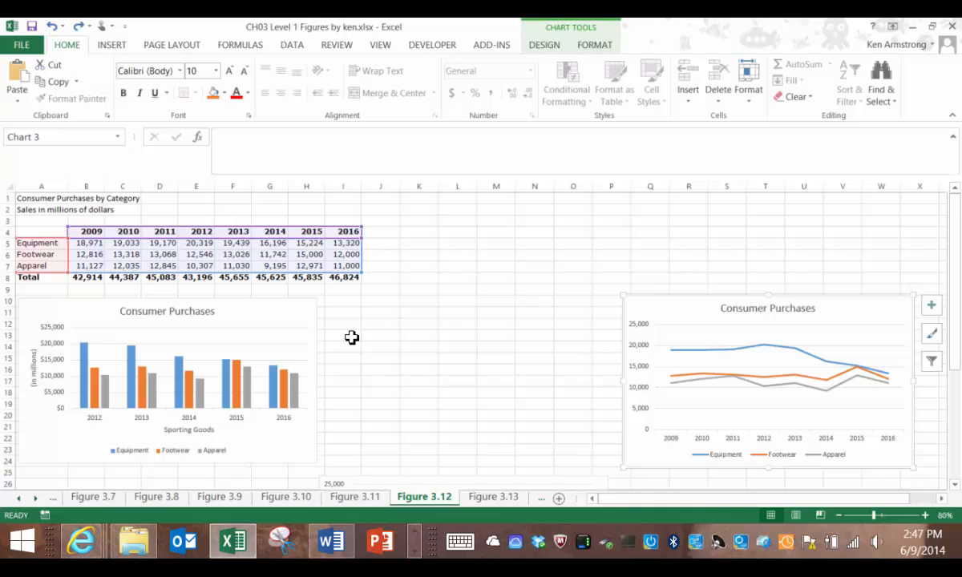
mouse_move(331, 309)
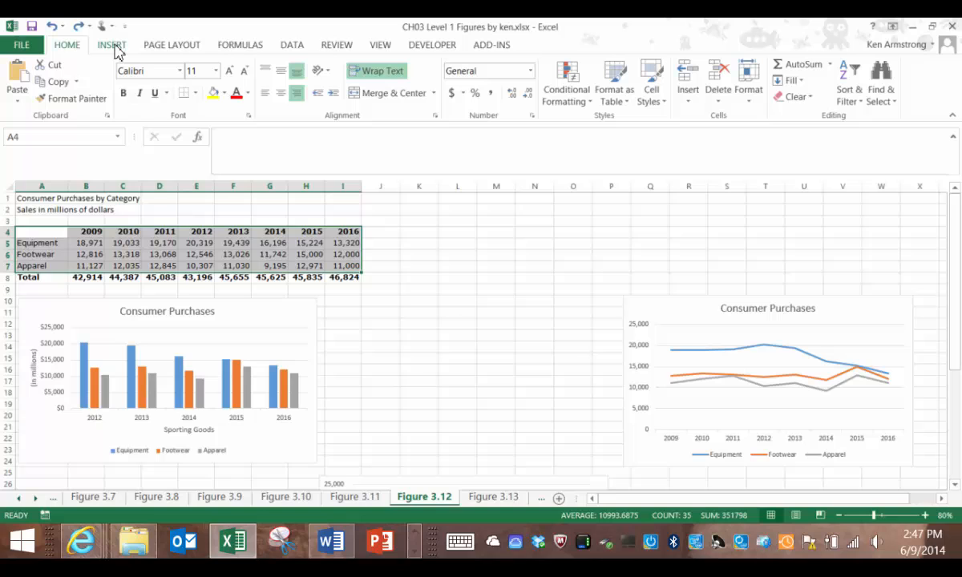
left_click(111, 45)
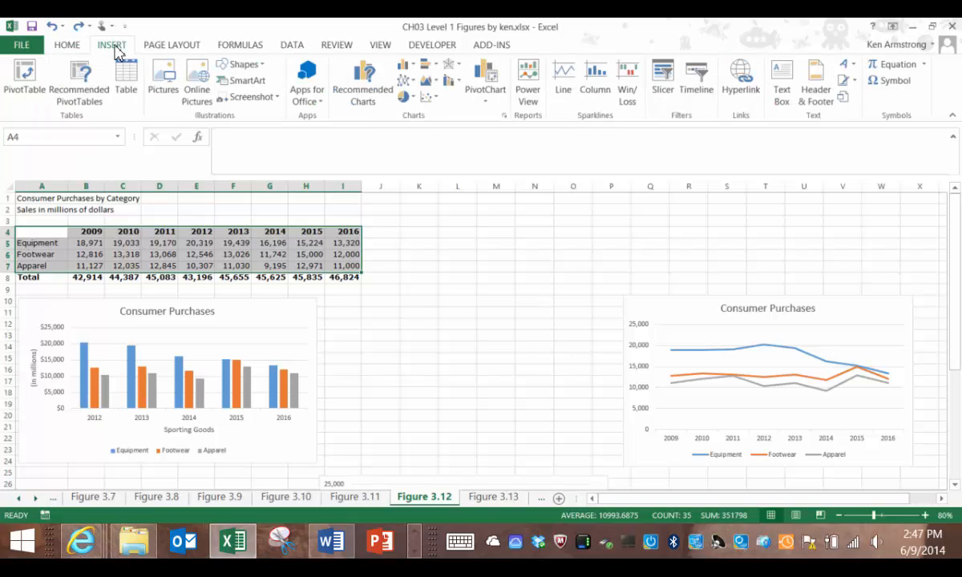
left_click(427, 81)
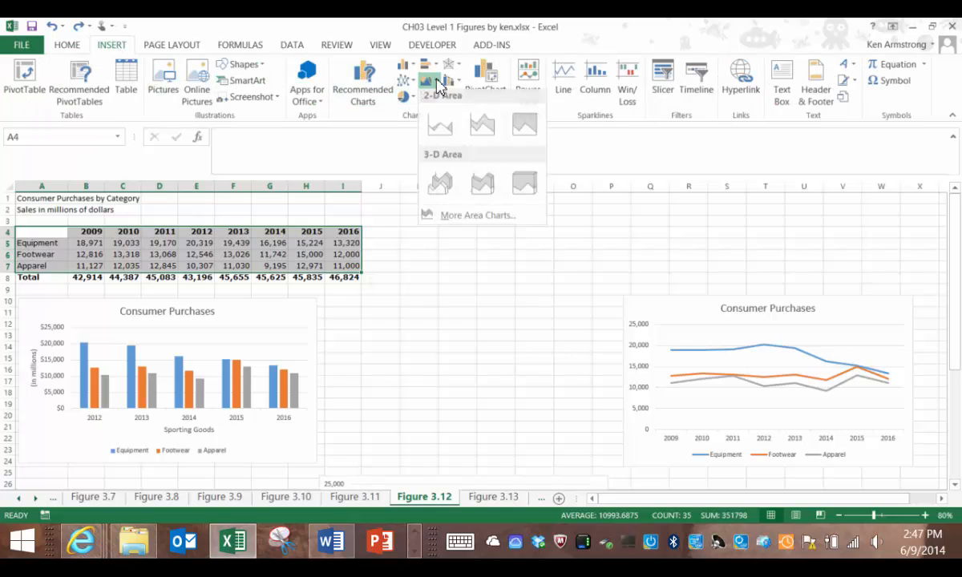
left_click(440, 127)
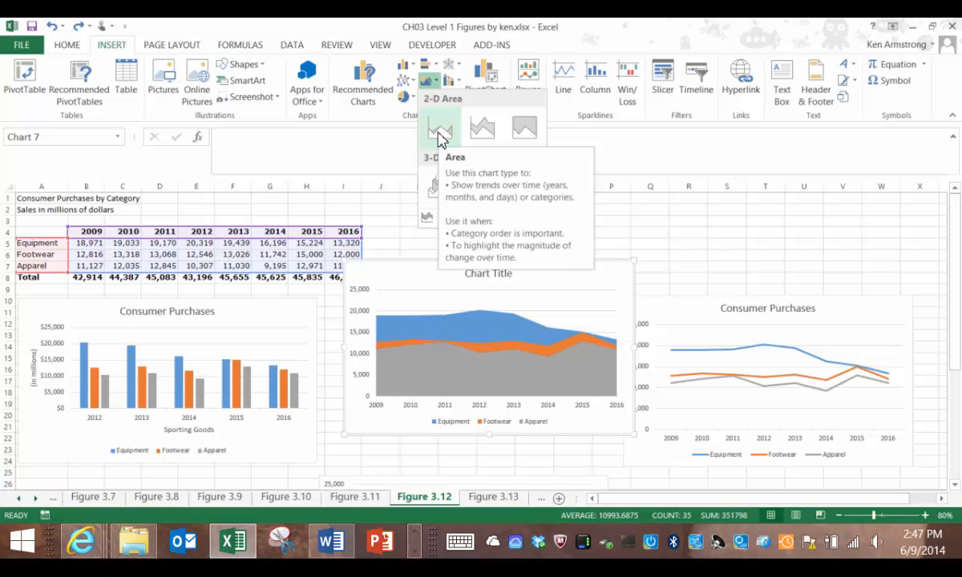
left_click(440, 128)
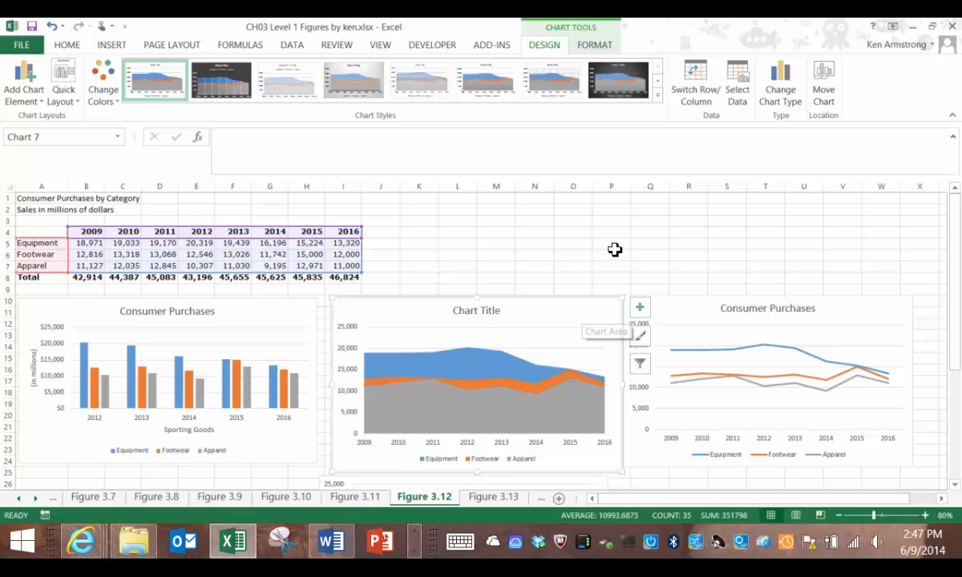
mouse_move(602, 247)
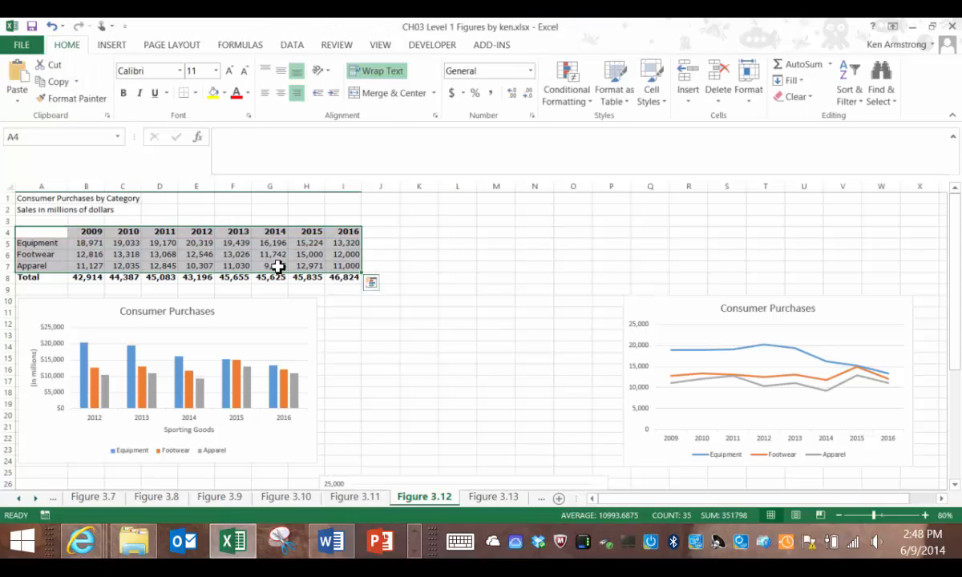
left_click(159, 243)
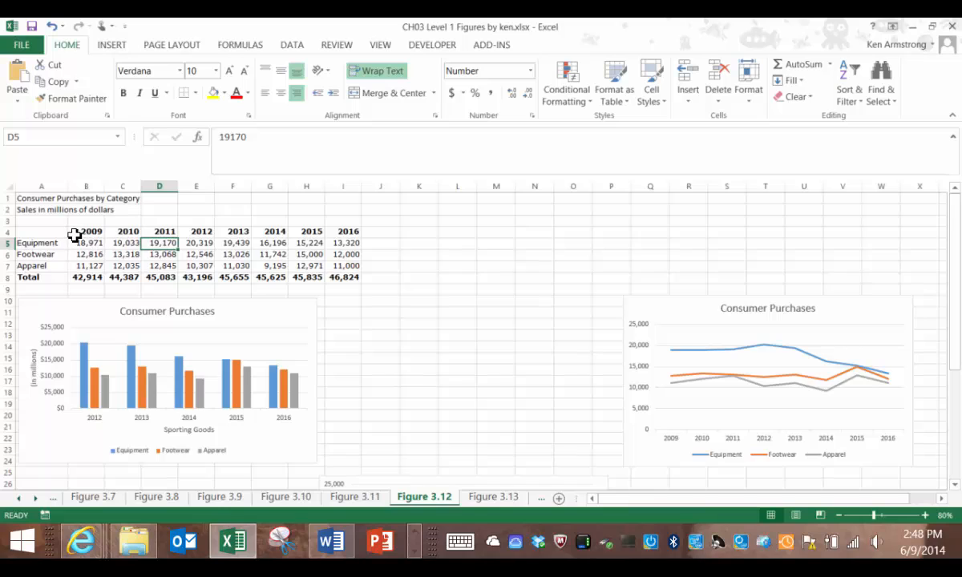
mouse_move(81, 231)
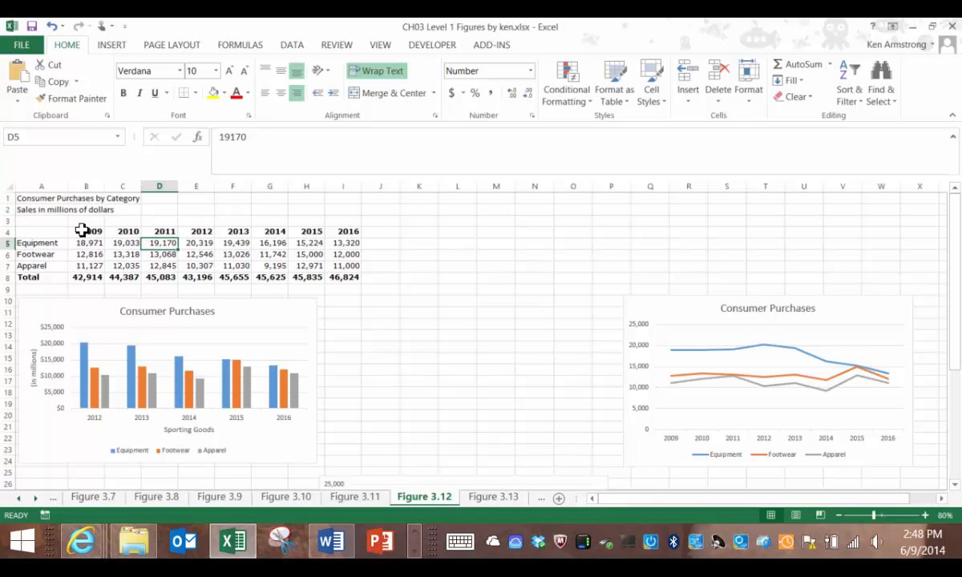
mouse_move(71, 230)
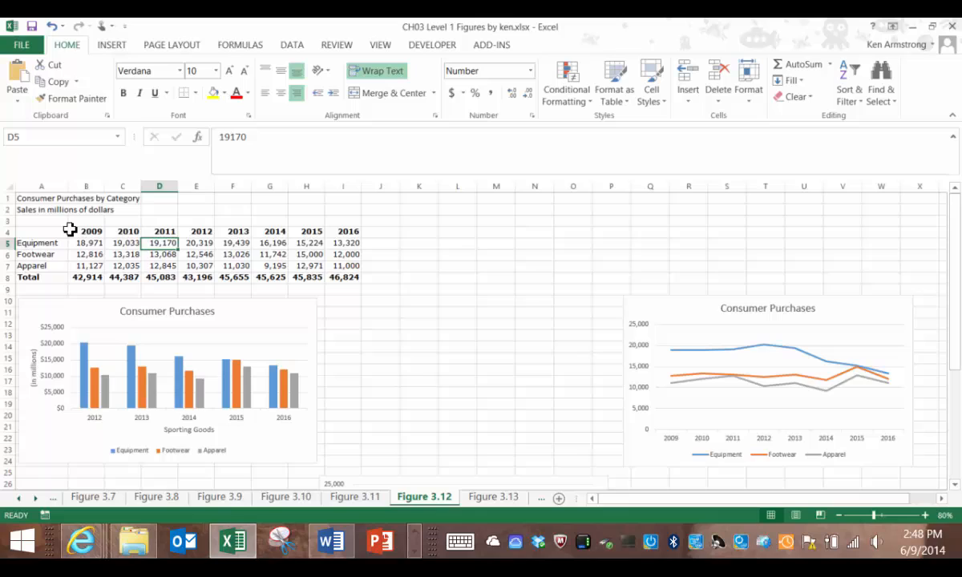
mouse_move(60, 226)
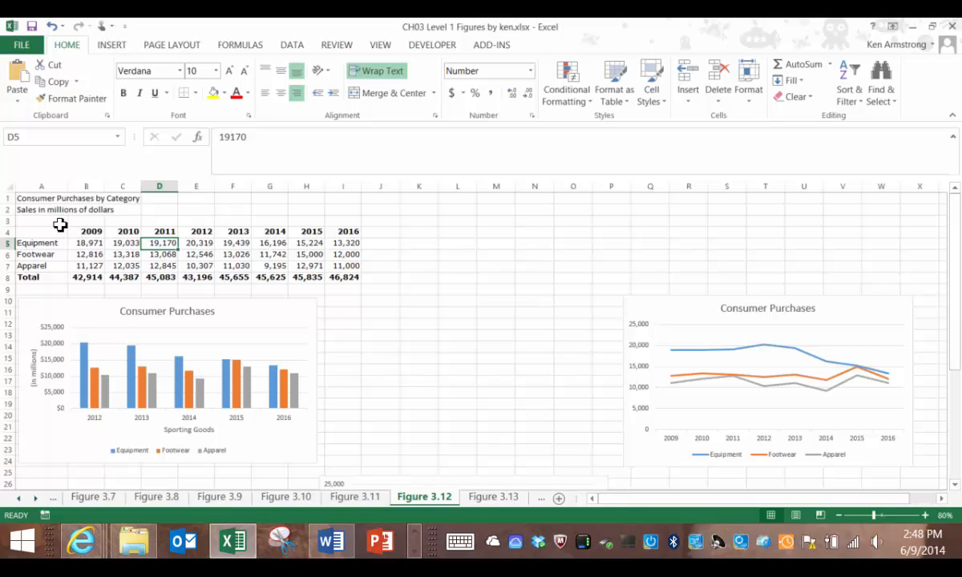
mouse_move(52, 225)
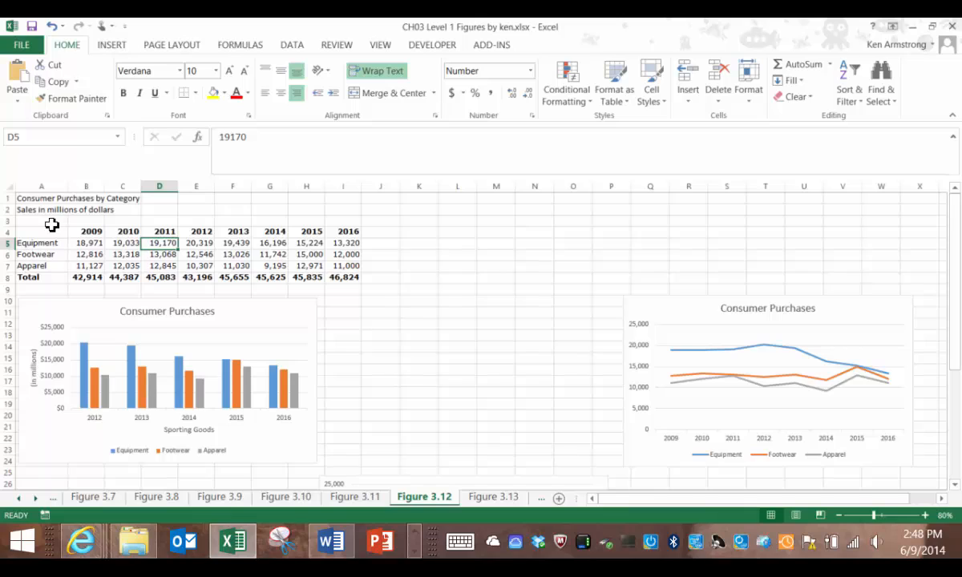
mouse_move(49, 231)
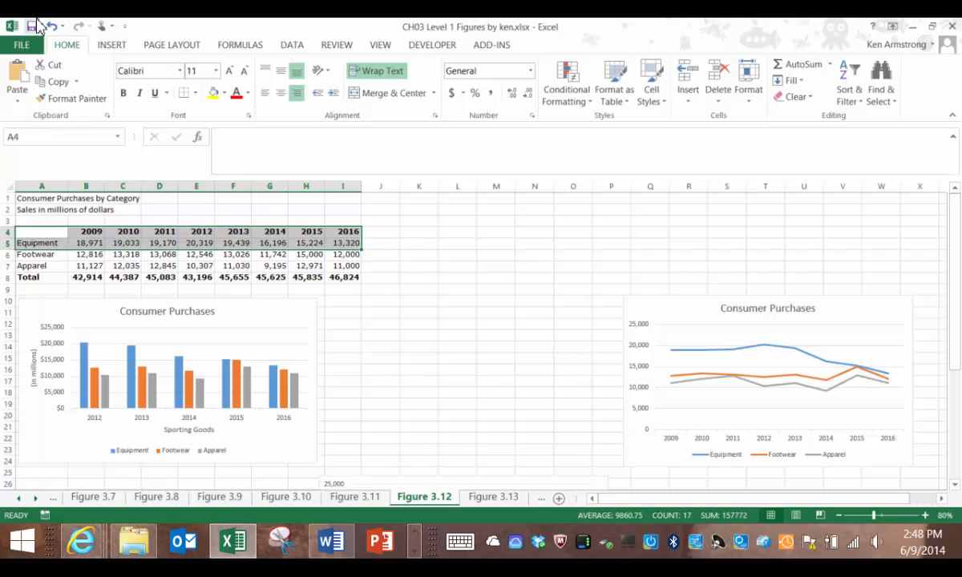
Step: Insert a 2-D area chart of Equipment sales 2009–2016 and place it between the other charts
left_click(112, 44)
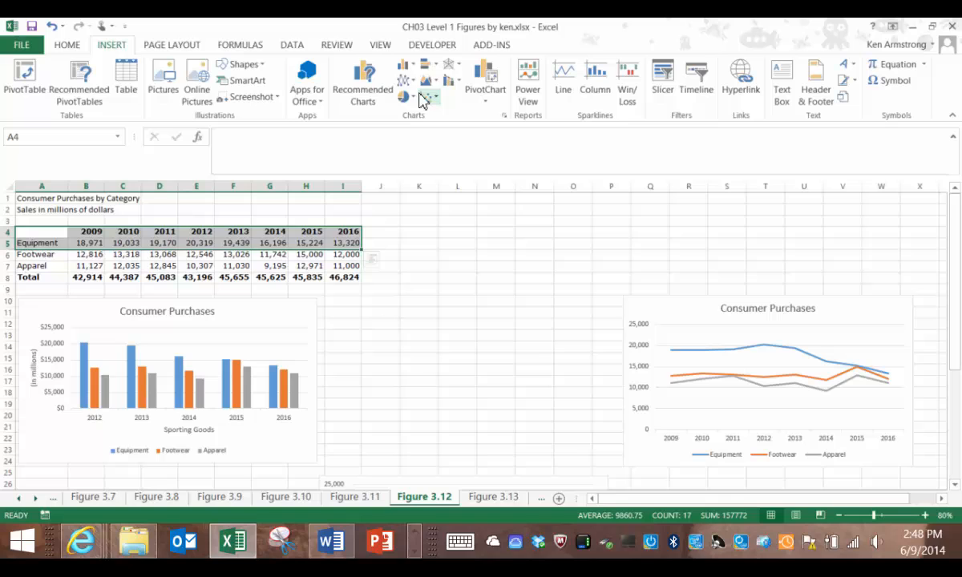
left_click(428, 80)
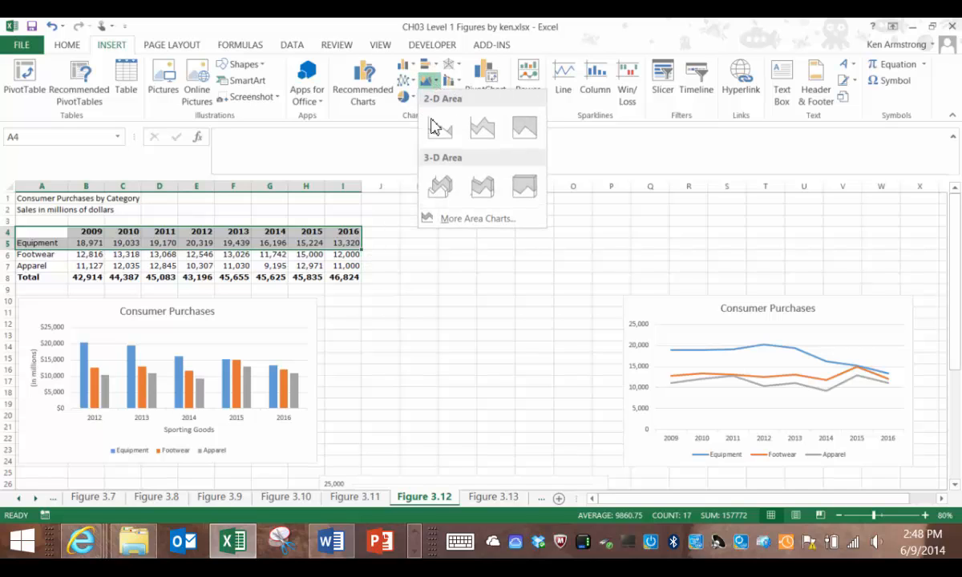
left_click(439, 128)
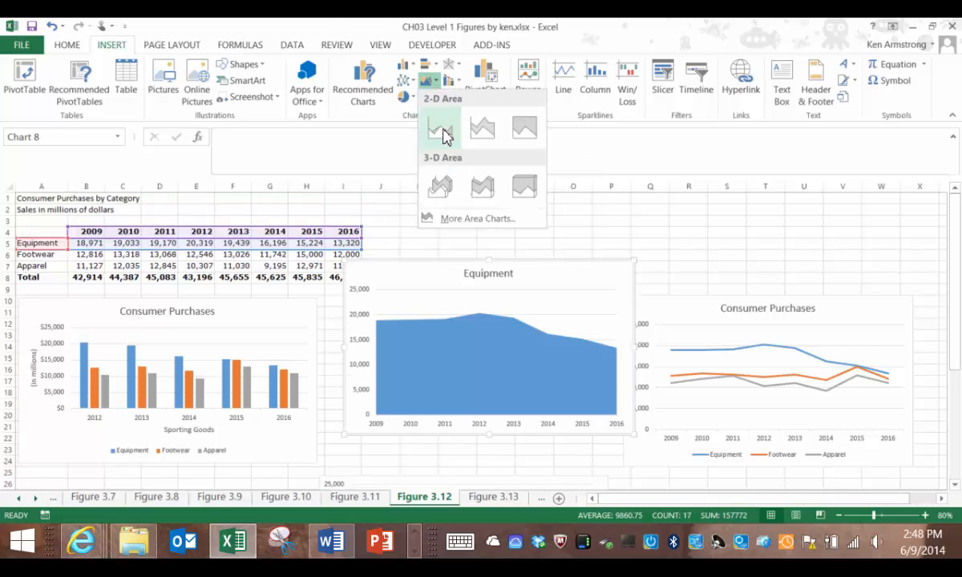
left_click(440, 129)
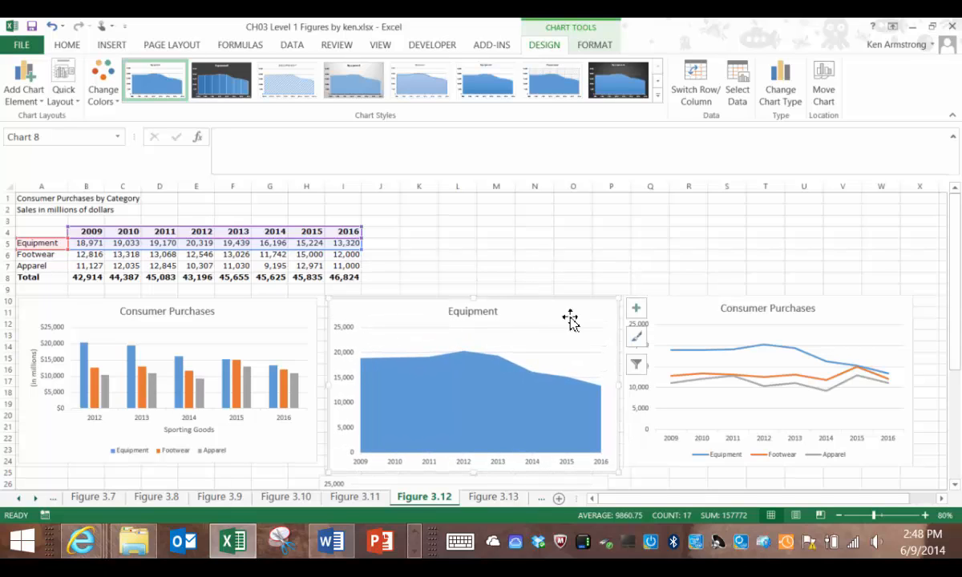
left_click(473, 393)
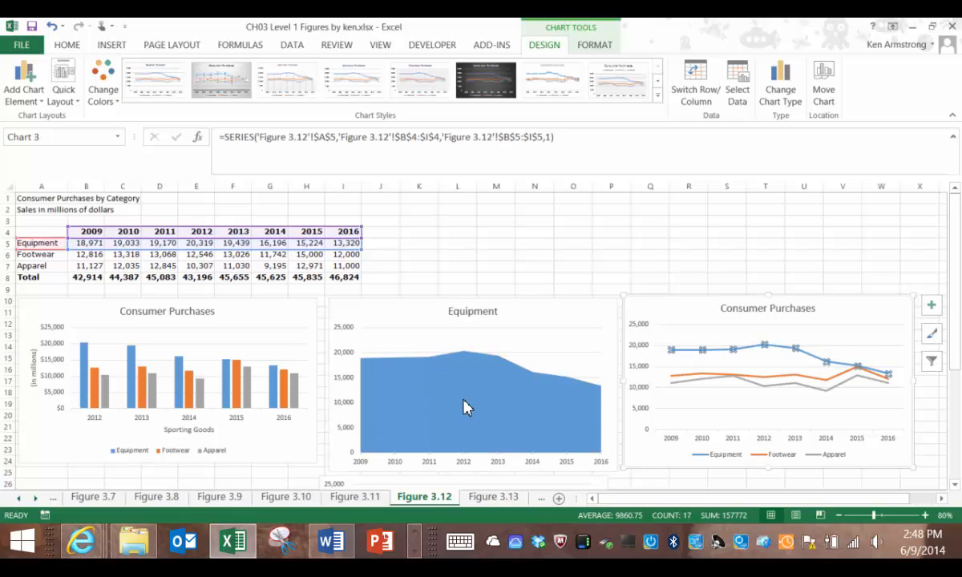
mouse_move(468, 407)
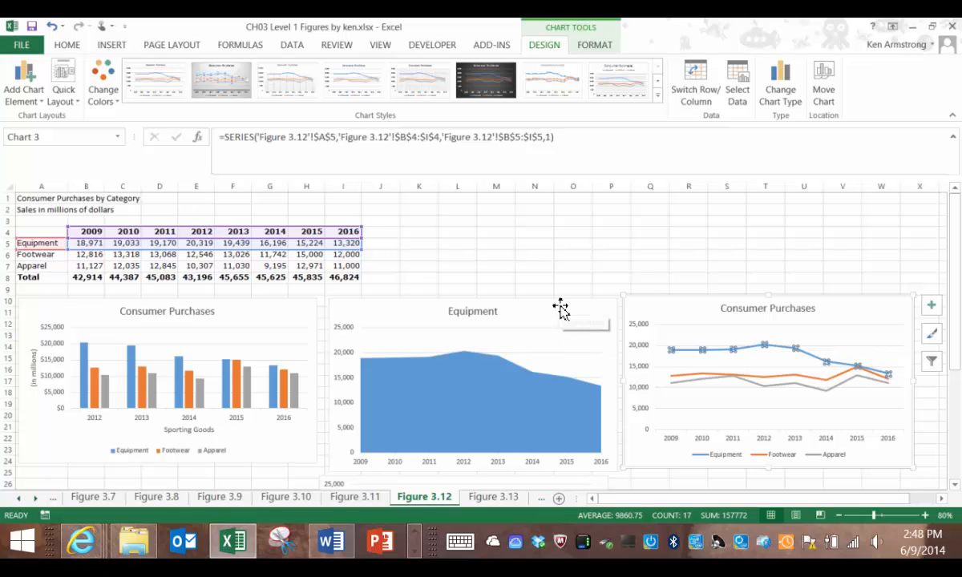
Step: Add a Footwear series to the area chart, named from A6 with values B6:I6
left_click(736, 82)
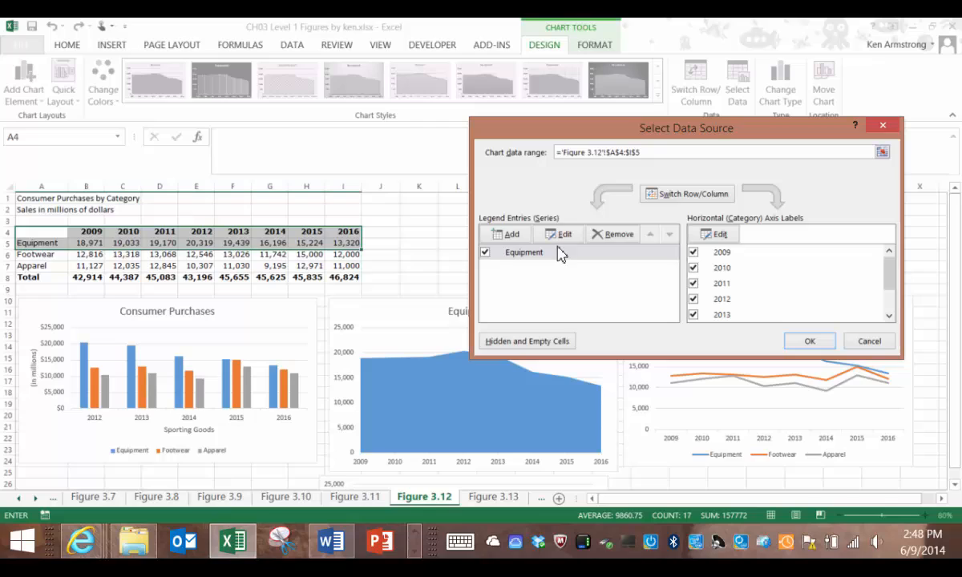
left_click(525, 251)
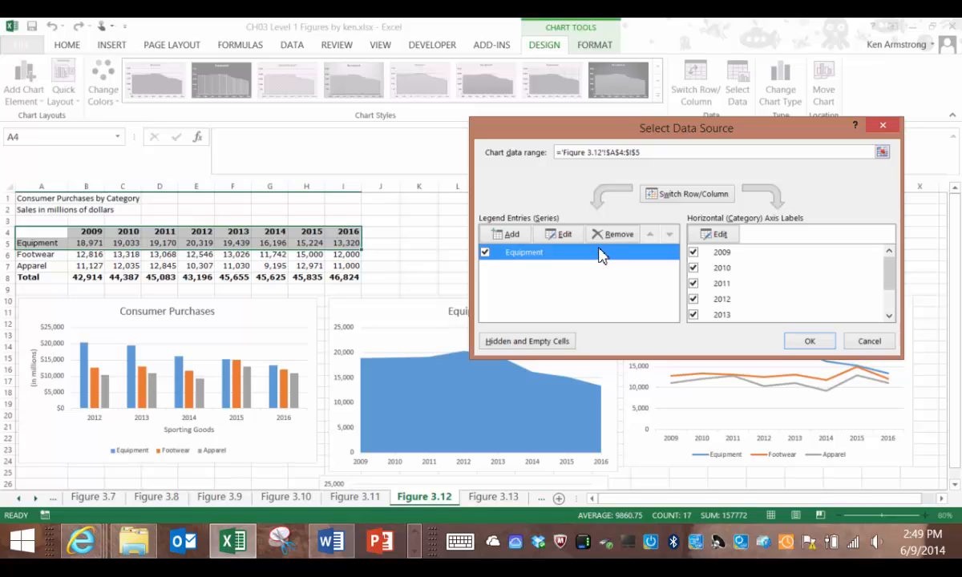
left_click(512, 233)
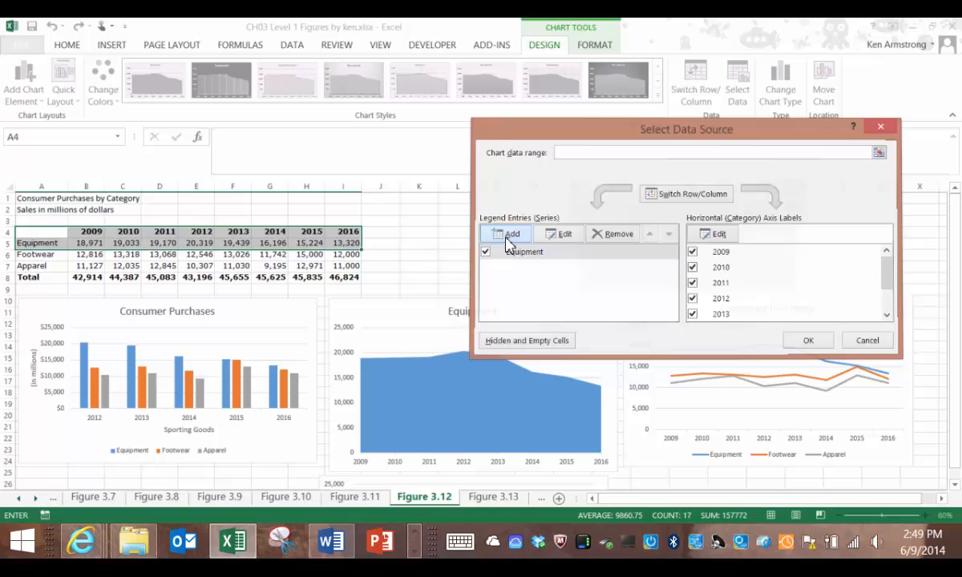
left_click(505, 233)
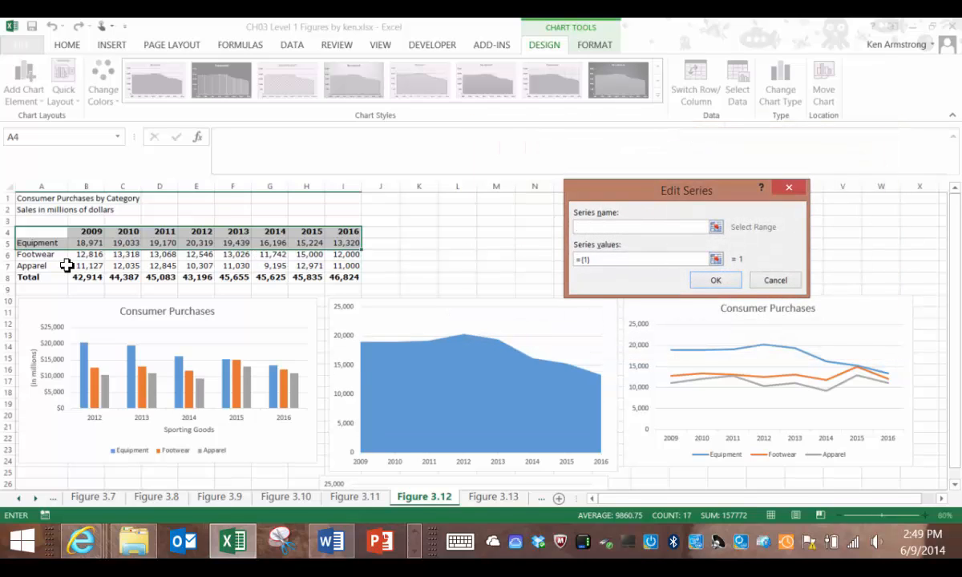
left_click(40, 253)
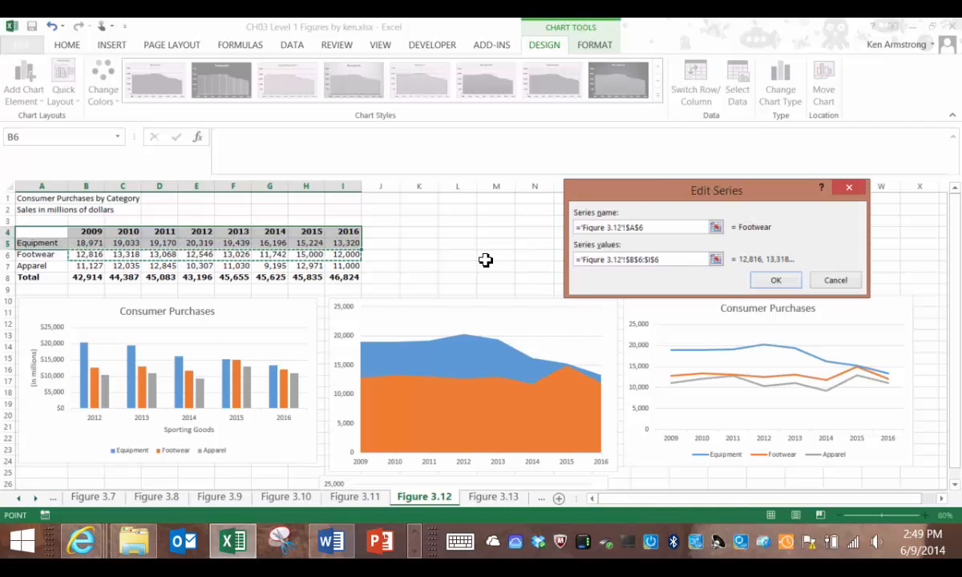
mouse_move(490, 396)
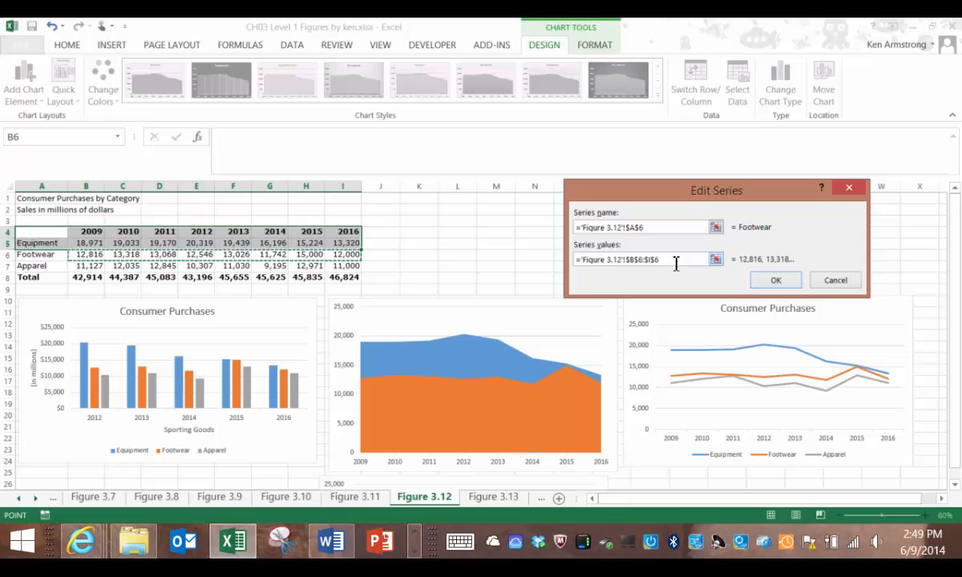
left_click(775, 280)
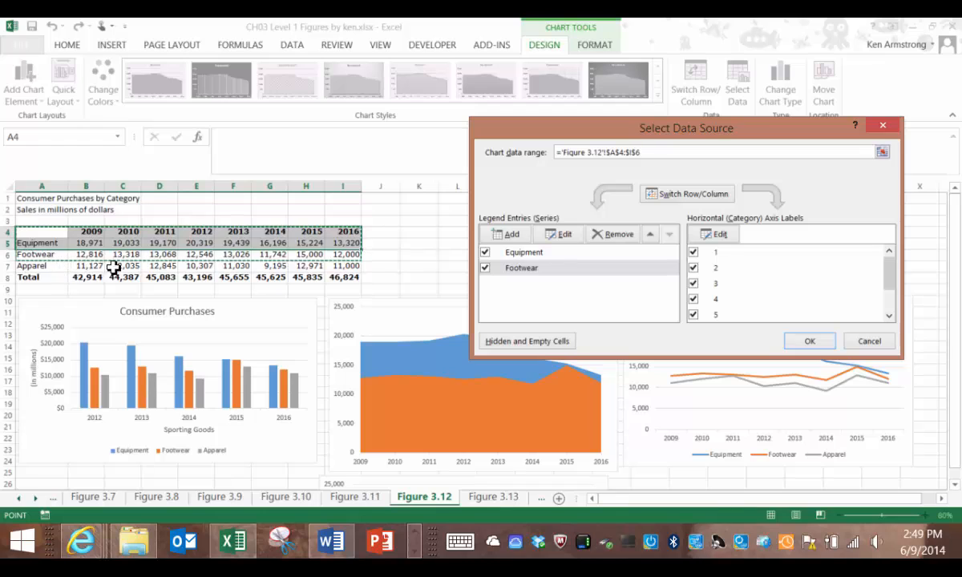
Step: Extend the area chart's data range to A4:I7 so Apparel is stacked in
left_click(655, 152)
type("7")
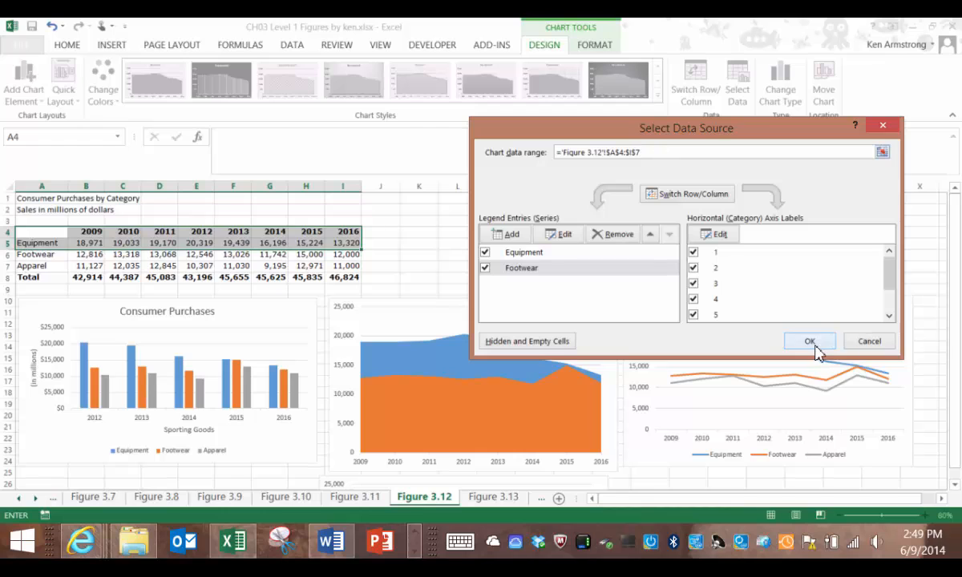
left_click(809, 341)
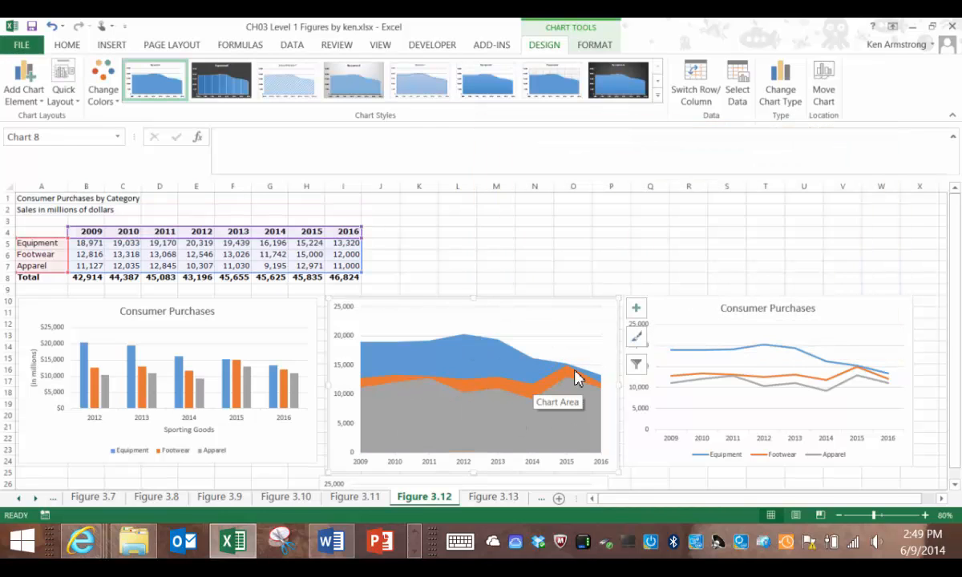
mouse_move(585, 404)
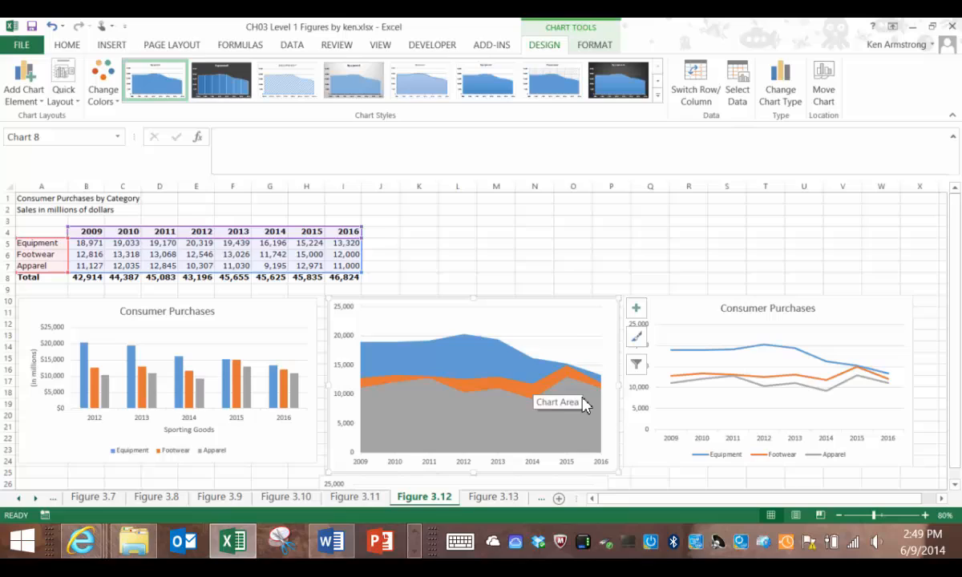
mouse_move(580, 390)
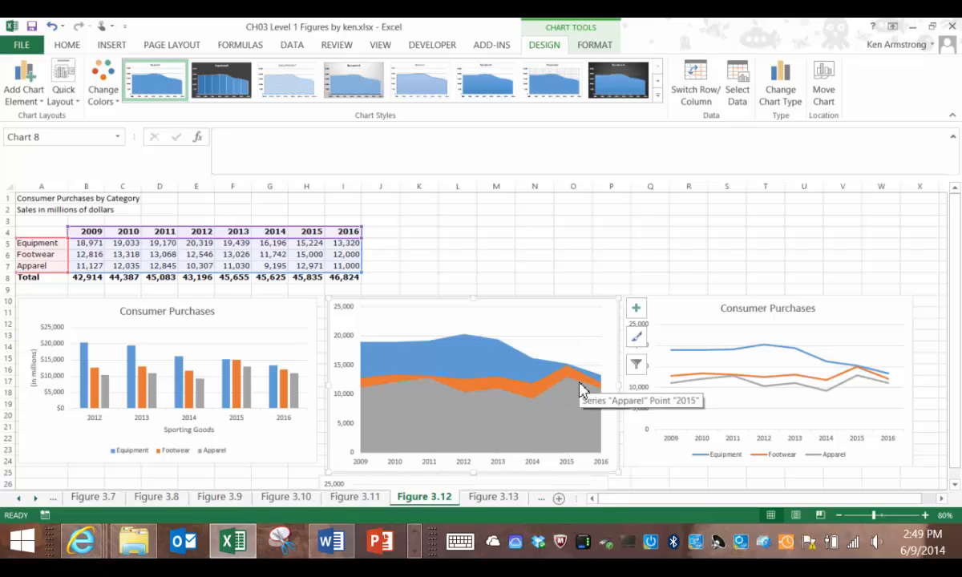
mouse_move(611, 424)
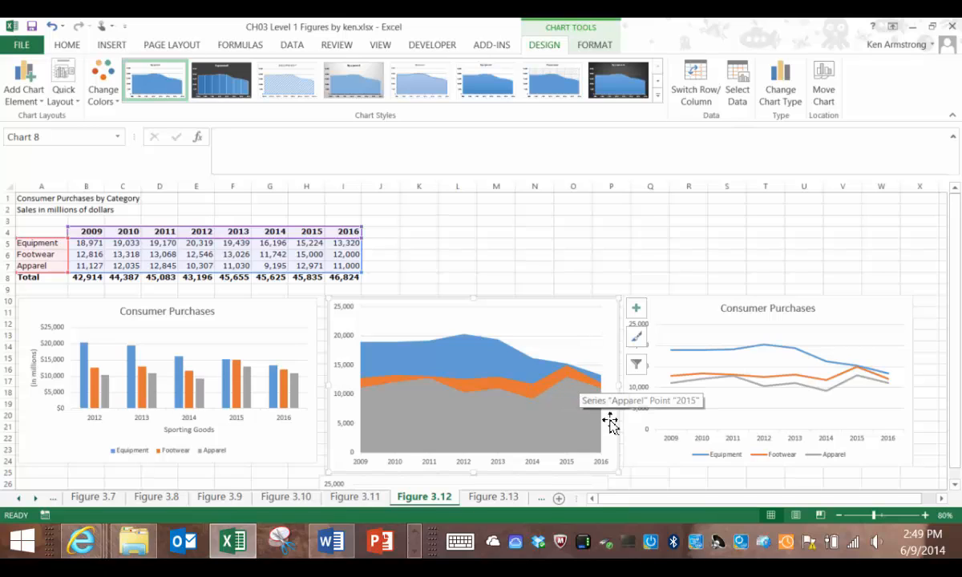
mouse_move(611, 425)
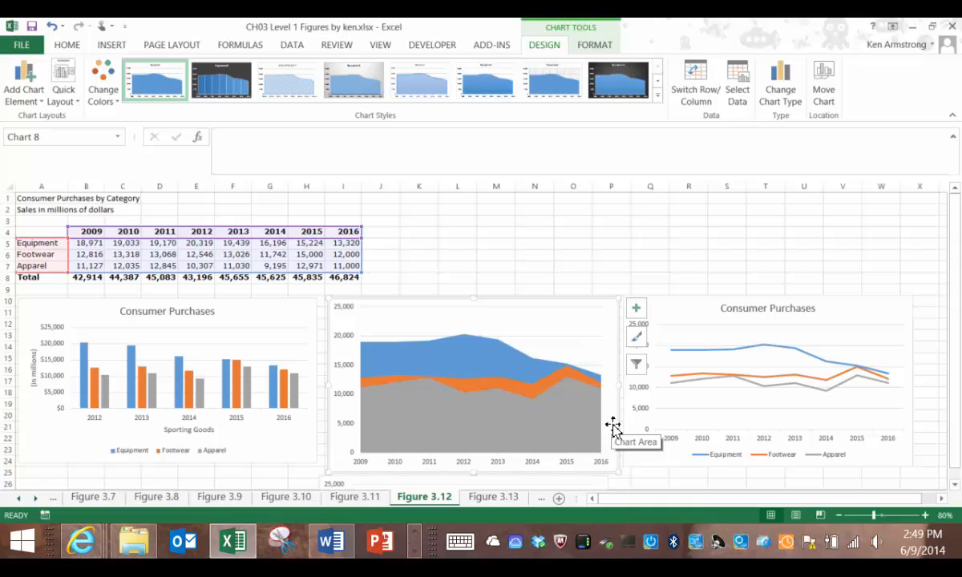
mouse_move(507, 283)
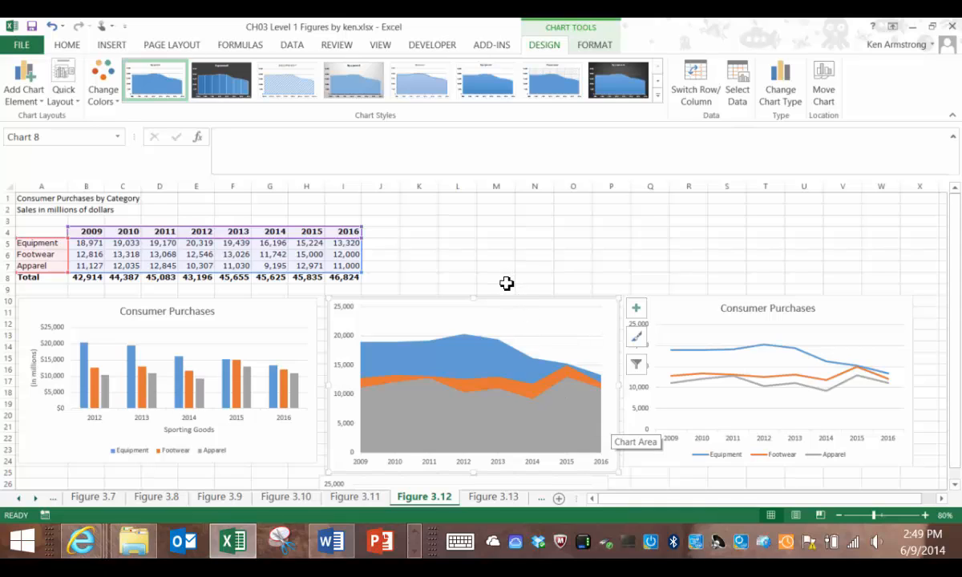
mouse_move(559, 403)
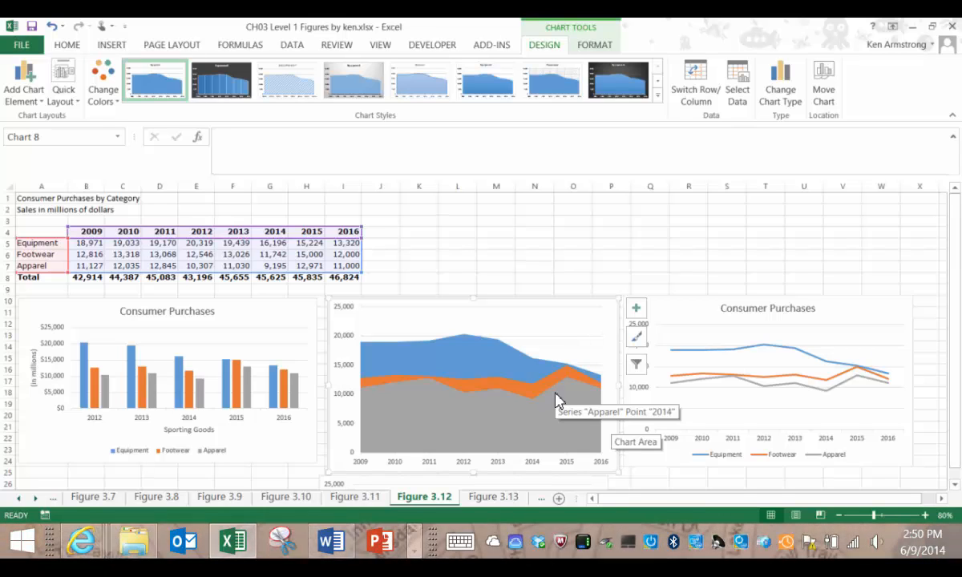
mouse_move(287, 241)
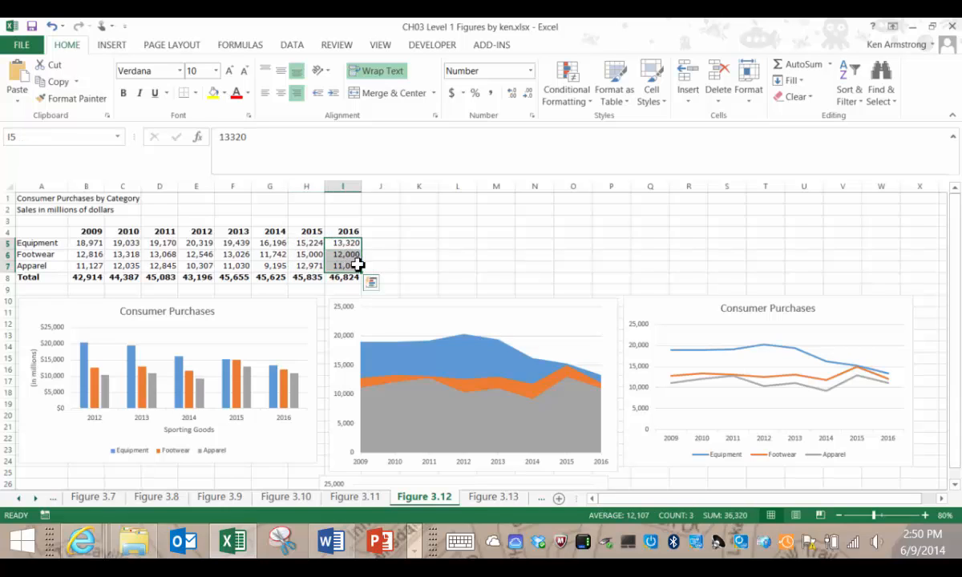
mouse_move(364, 272)
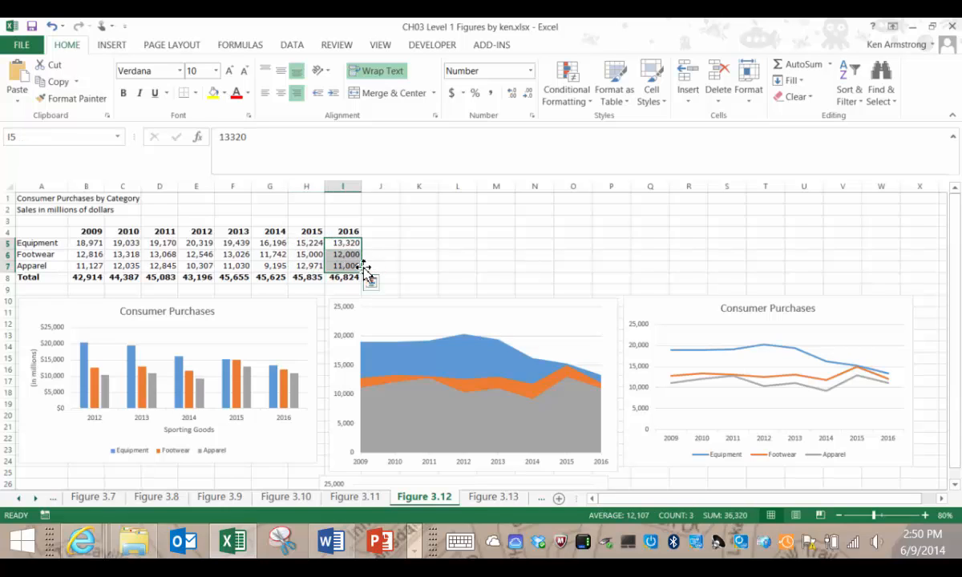
Step: Enter Footwear 16,000 for 2015 and 17,000 for 2016, and Apparel 20,000 for 2016
left_click(305, 254)
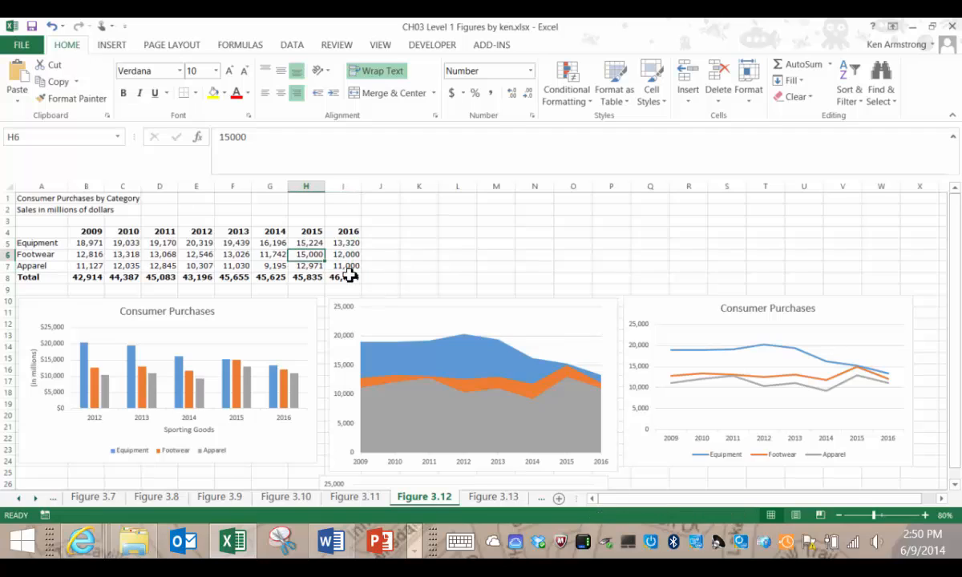
type("16")
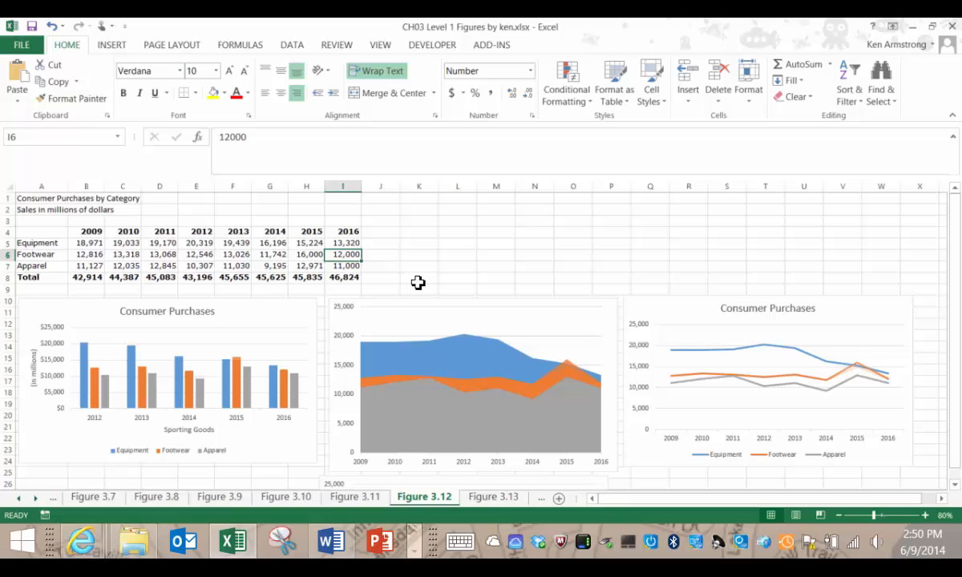
type("170")
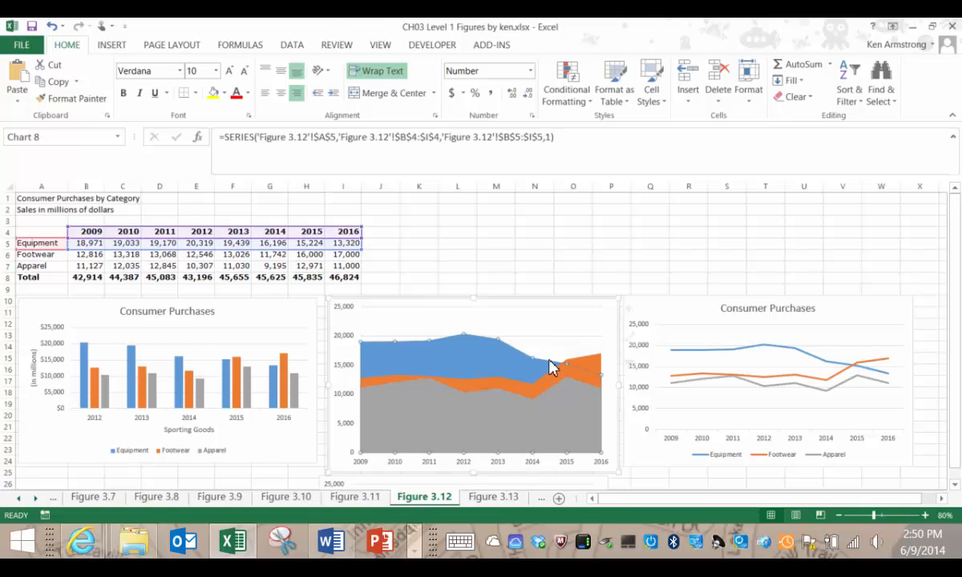
left_click(554, 367)
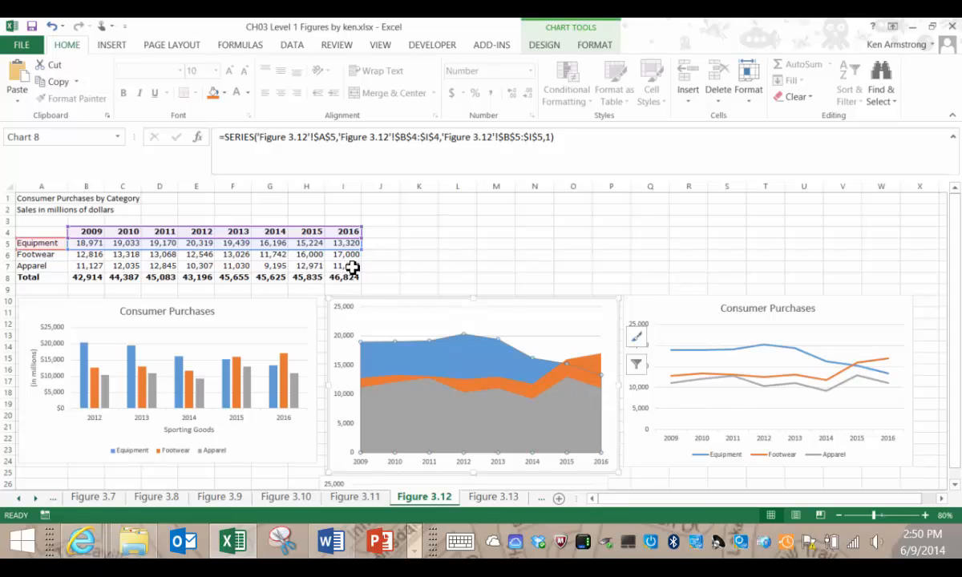
type("20")
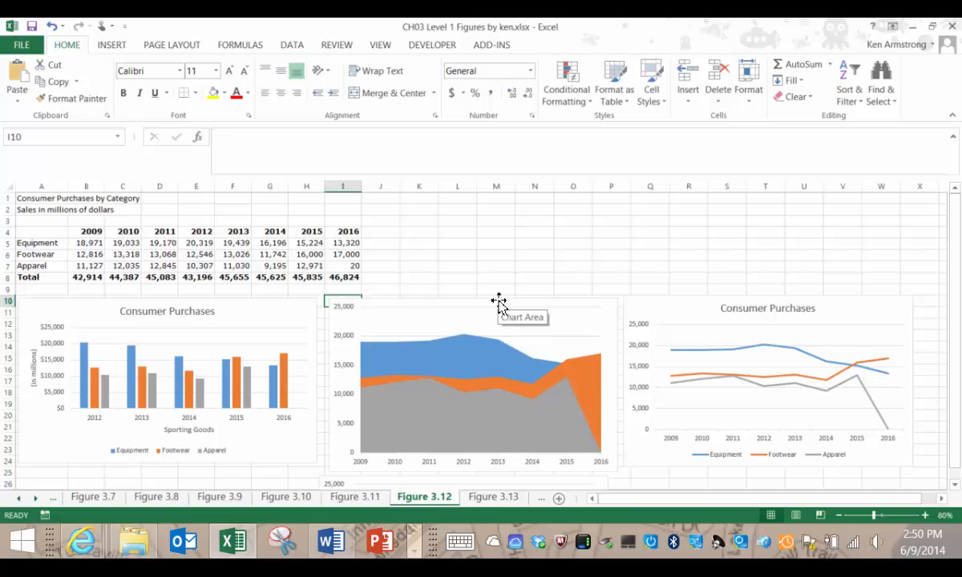
type("200")
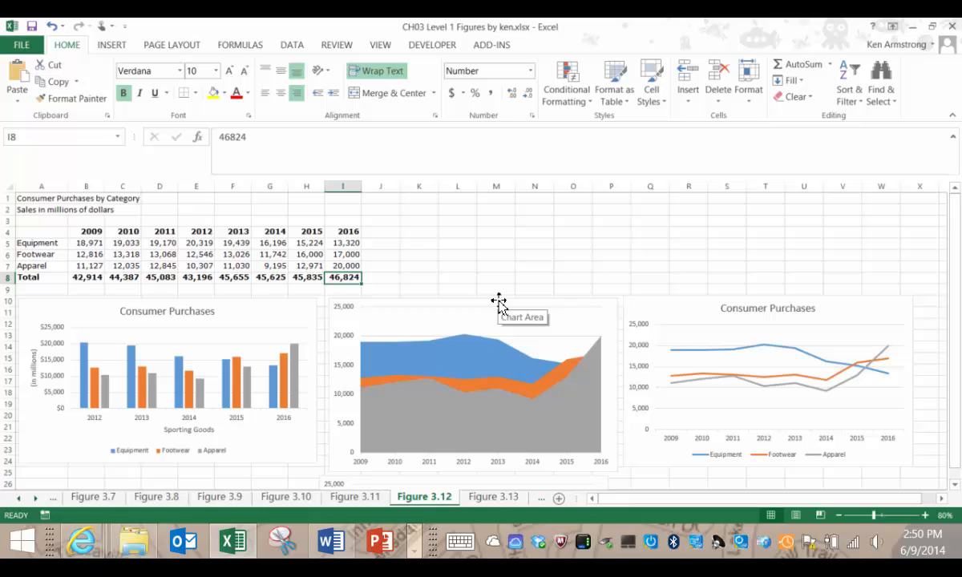
mouse_move(537, 365)
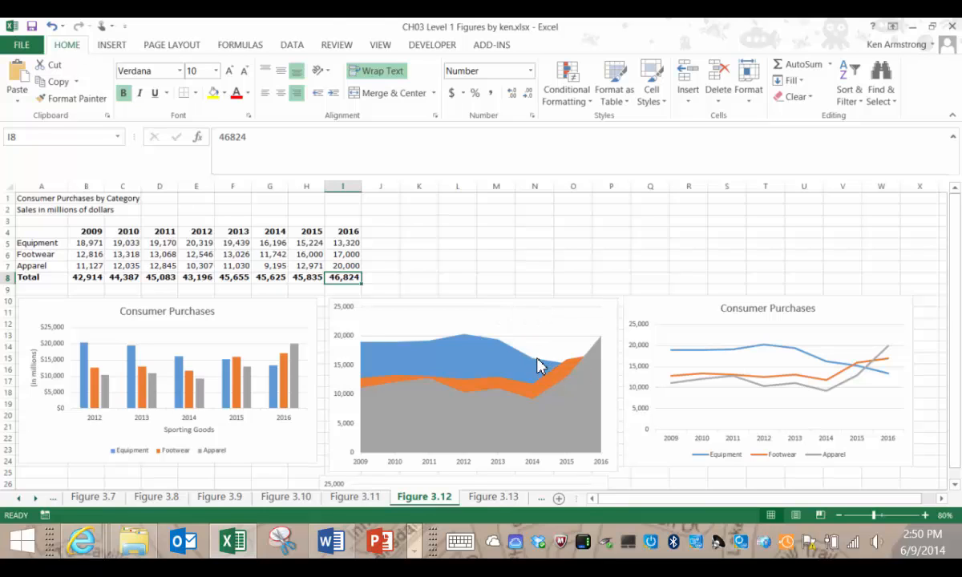
left_click(481, 377)
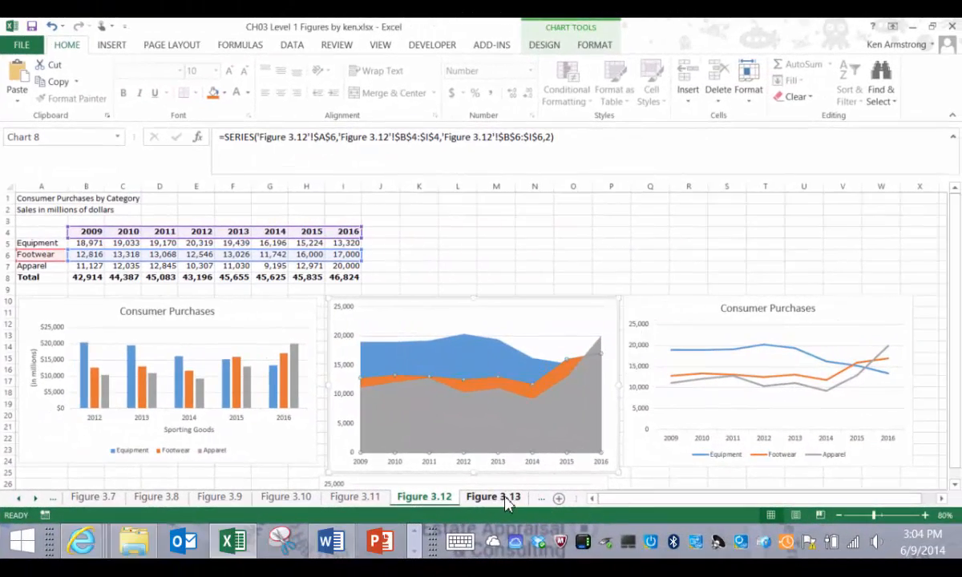
Step: On sheet Figure 3.13, insert a 2-D pie chart of the 2016 values I5:I7 below the table
left_click(493, 497)
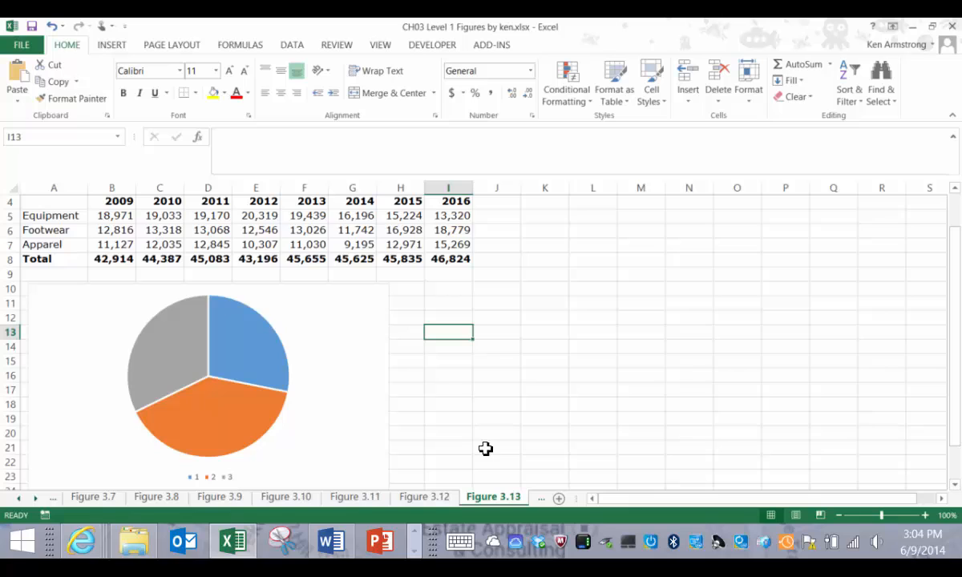
mouse_move(214, 344)
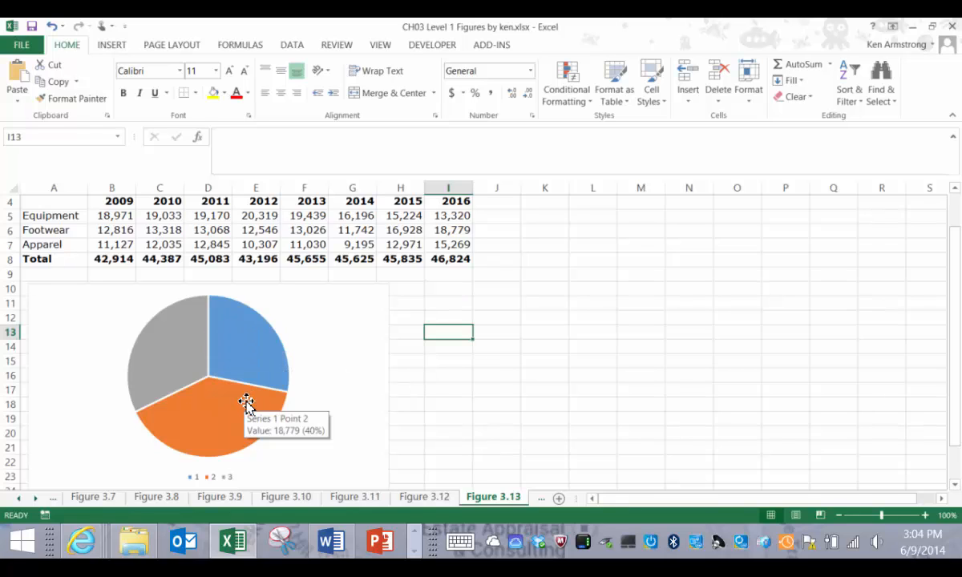
mouse_move(167, 338)
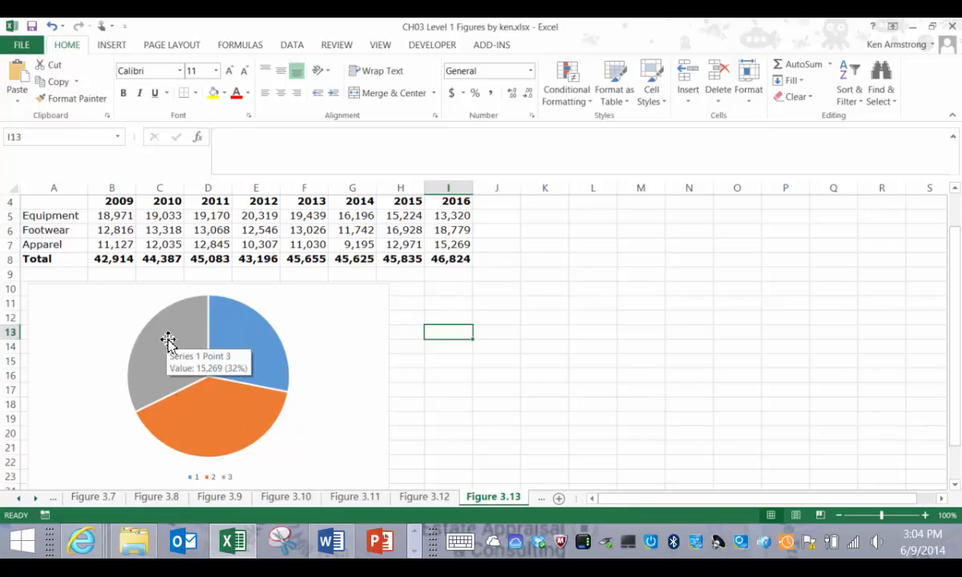
mouse_move(235, 315)
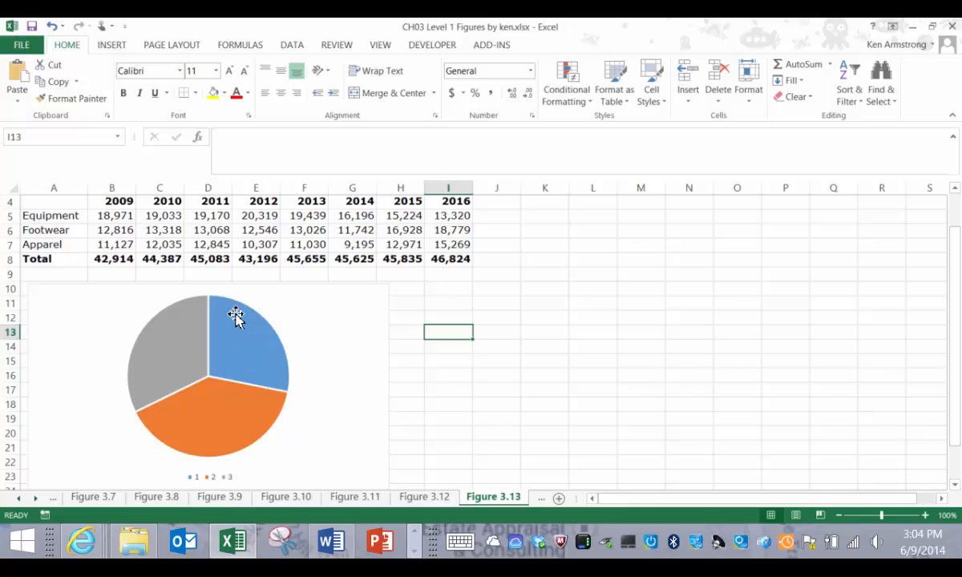
mouse_move(367, 331)
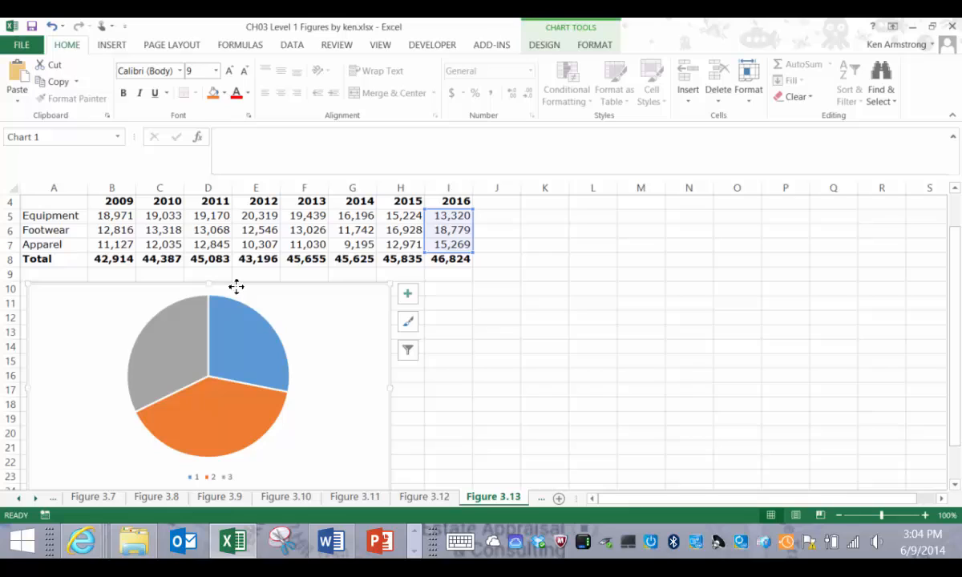
mouse_move(466, 244)
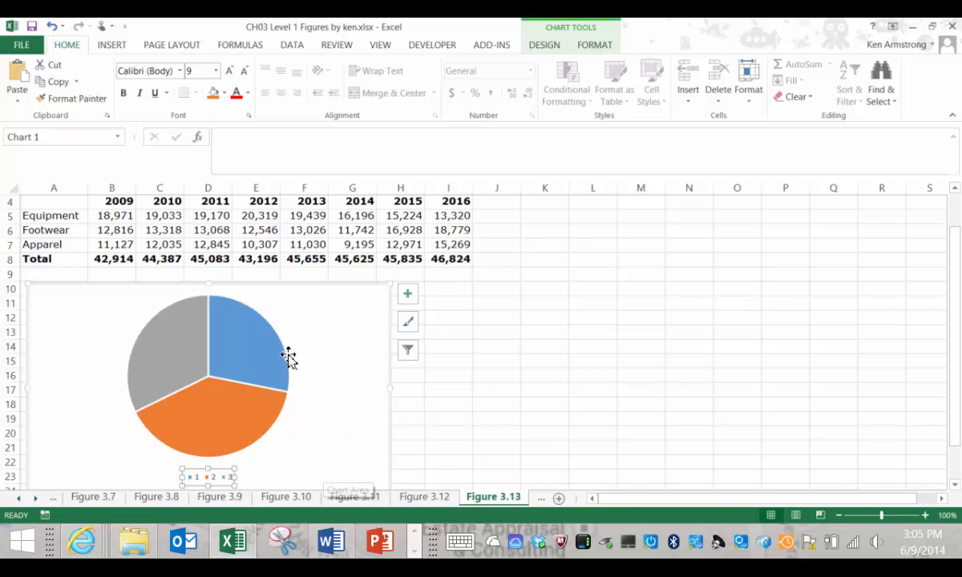
left_click(287, 357)
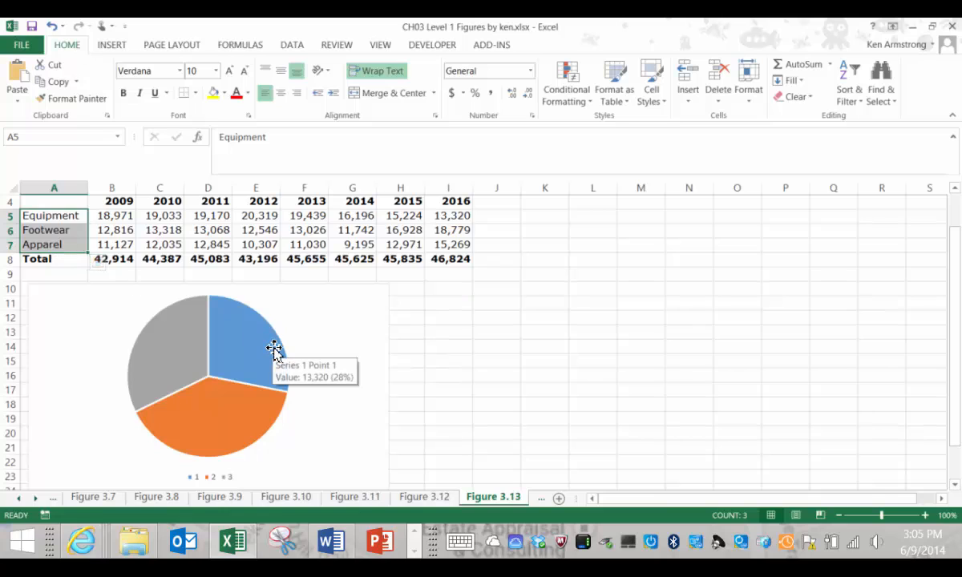
left_click(273, 352)
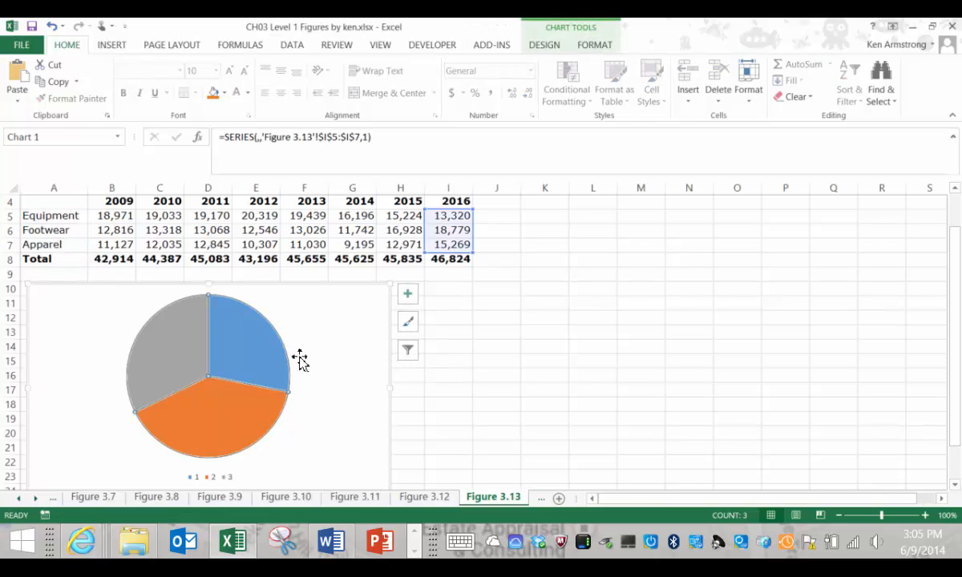
mouse_move(299, 358)
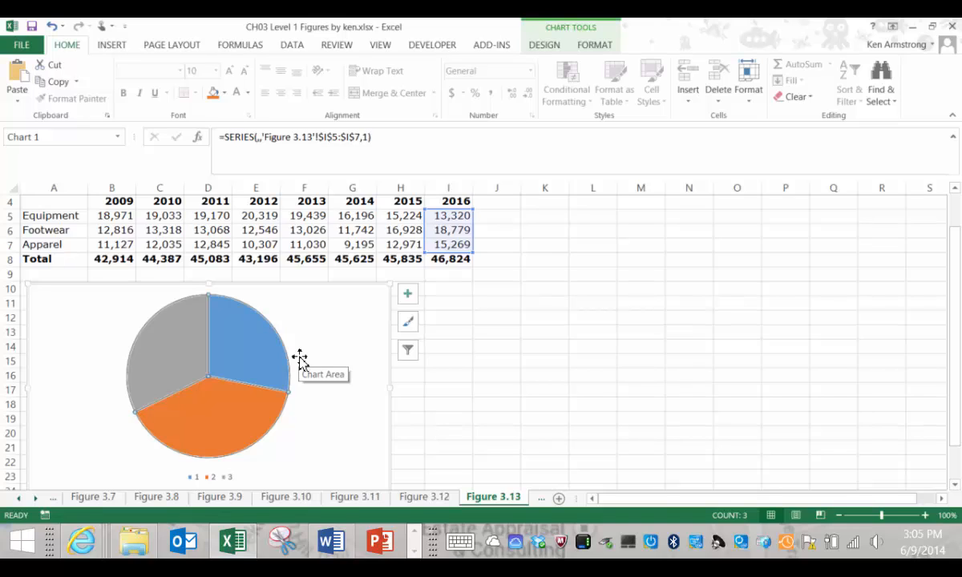
left_click(53, 215)
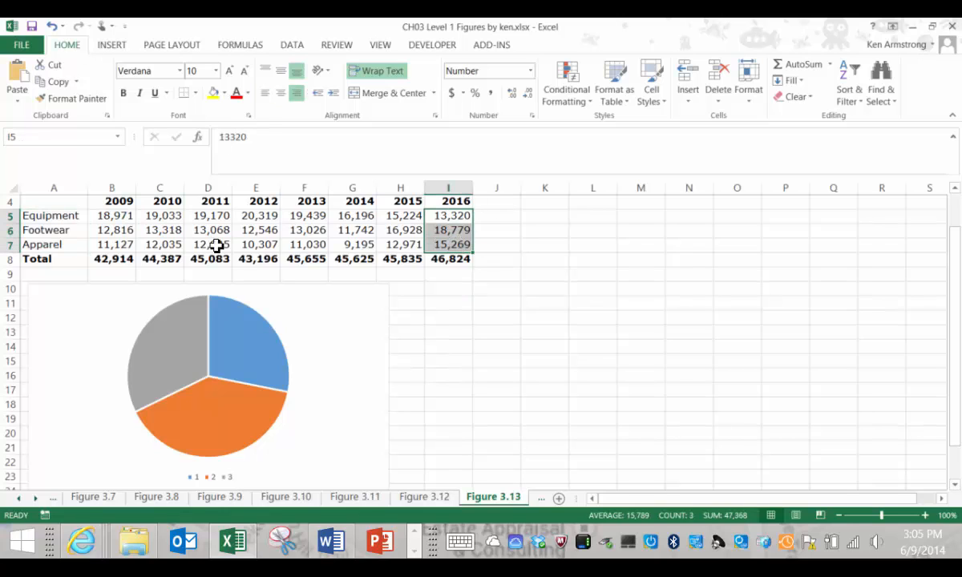
left_click(50, 215)
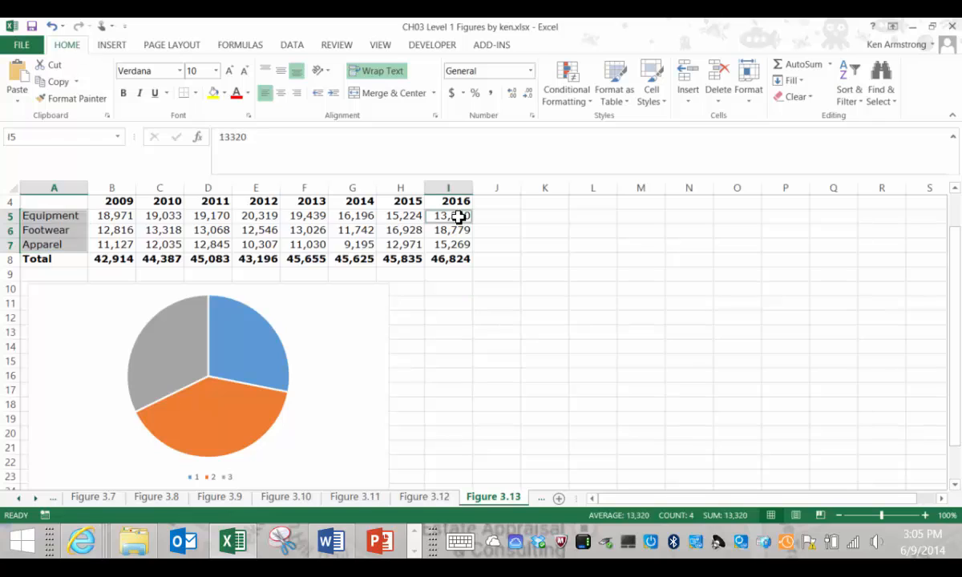
left_click_drag(448, 215, 448, 245)
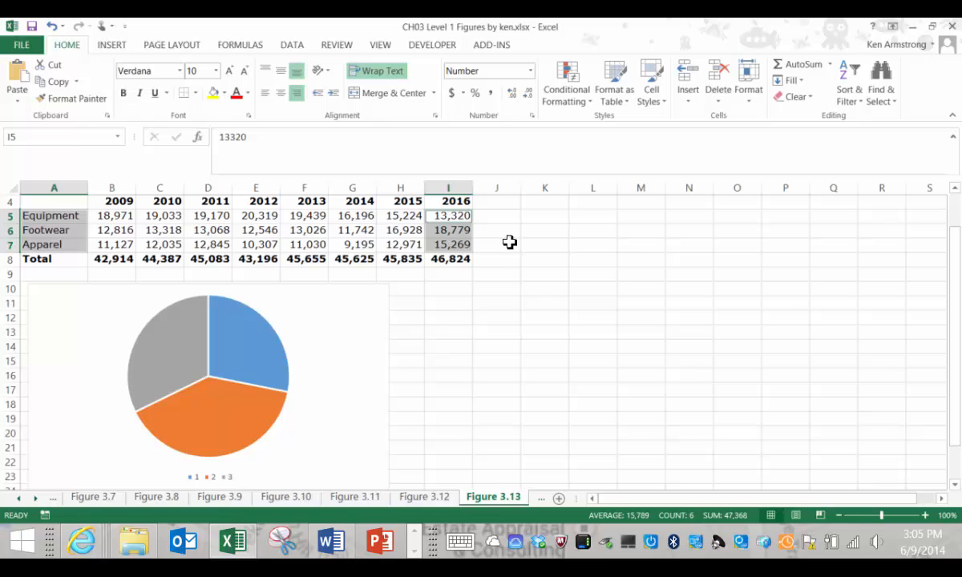
left_click(111, 44)
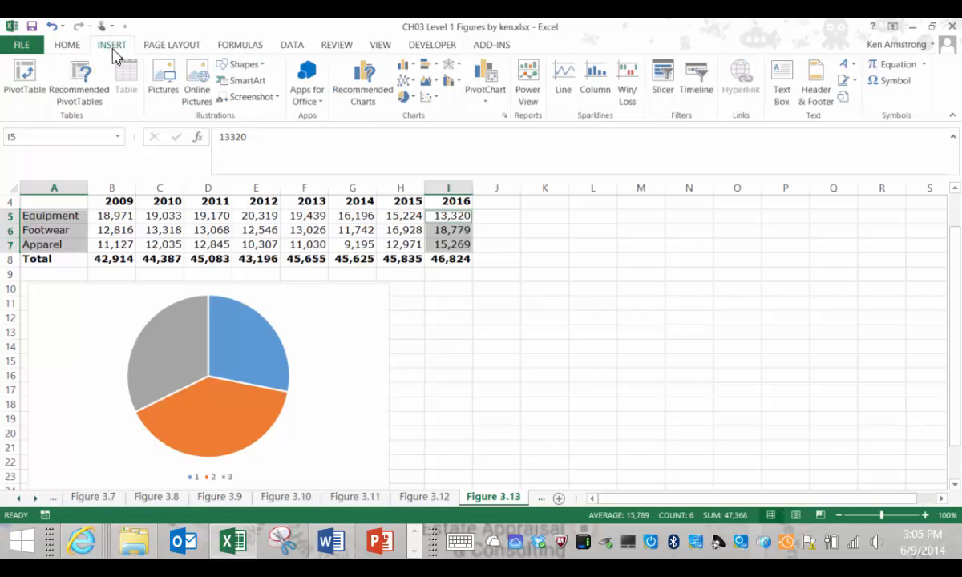
left_click(406, 95)
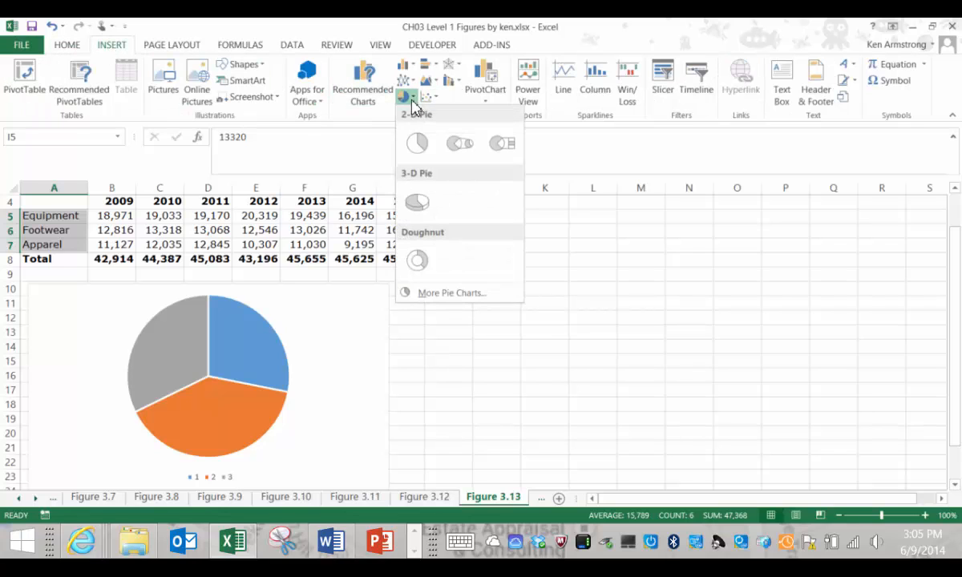
left_click(416, 142)
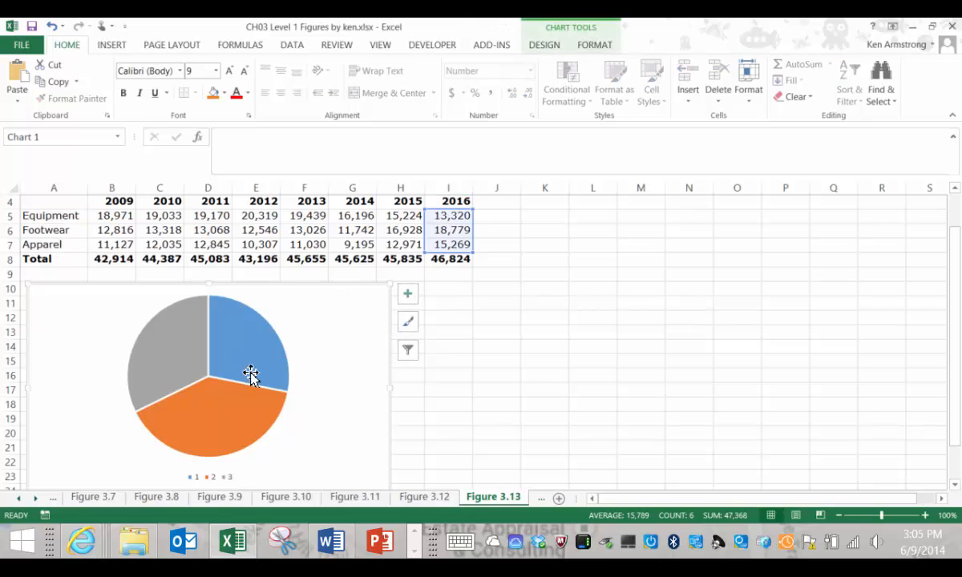
mouse_move(839, 521)
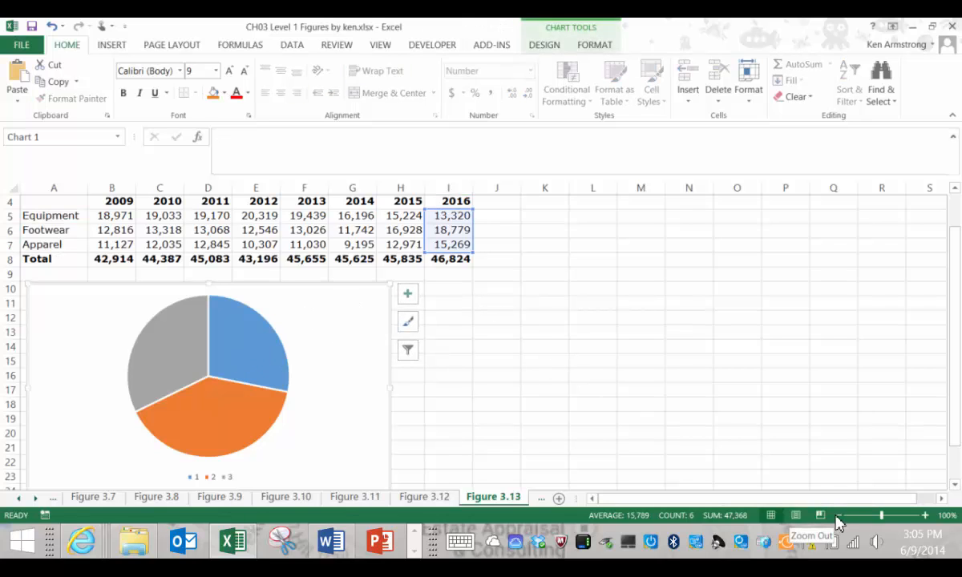
Step: Zoom to 90% and bring up Select Data Source for the pie chart
left_click(840, 516)
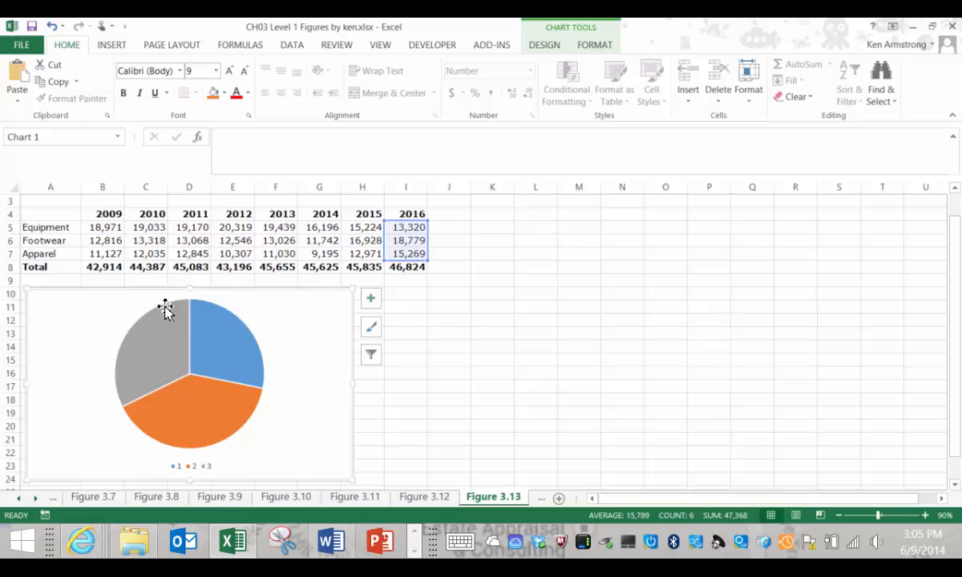
left_click(146, 280)
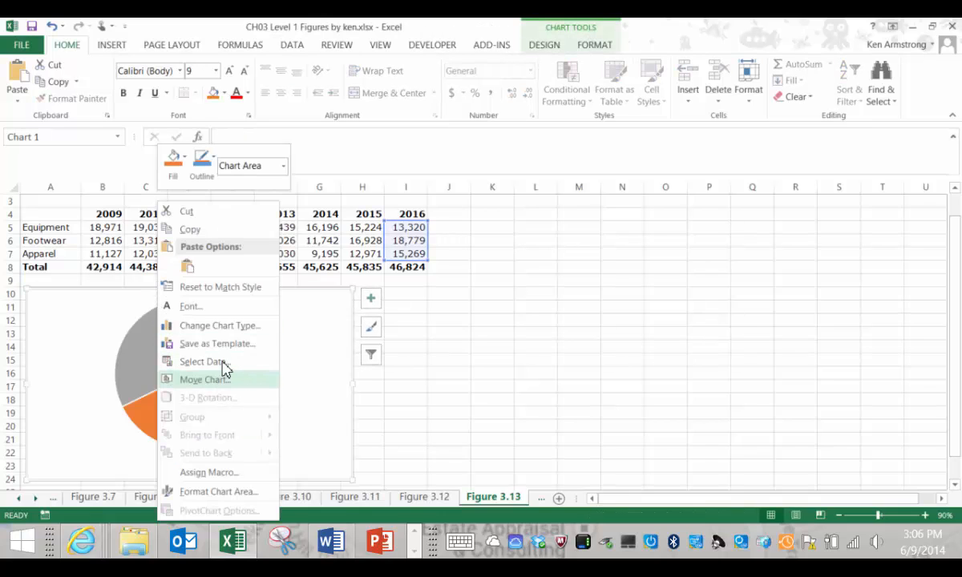
left_click(544, 45)
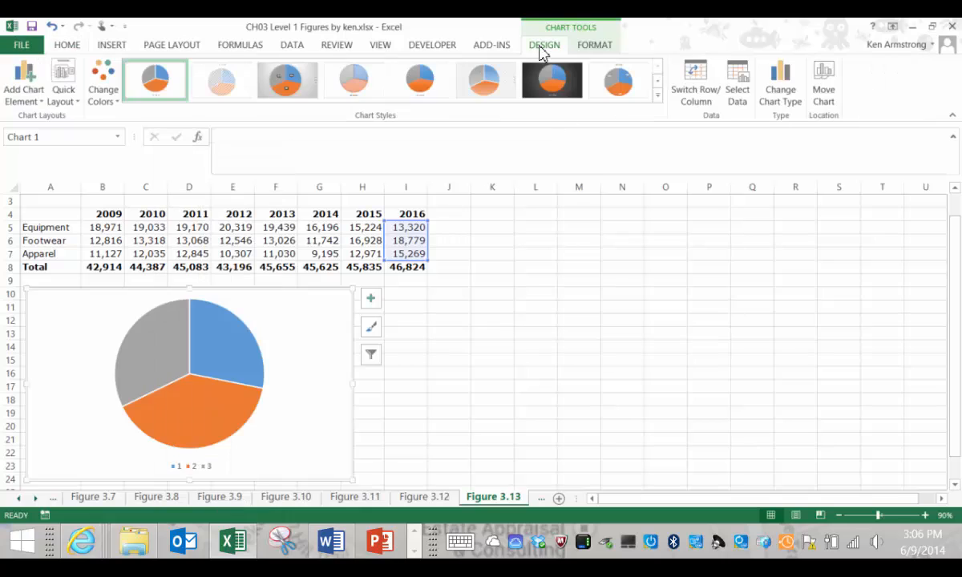
left_click(737, 83)
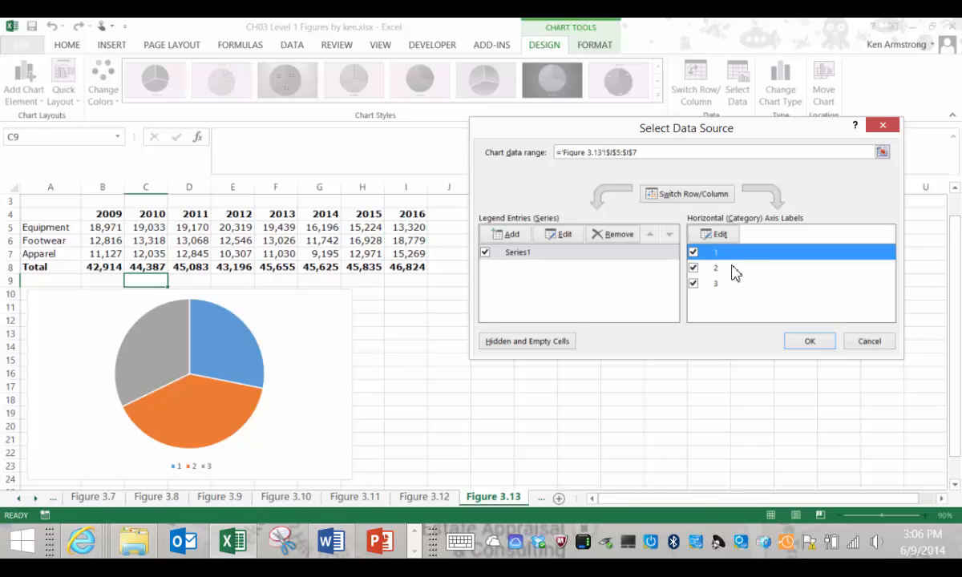
Step: Set the pie's category labels to A5:A7 so slices read Equipment, Footwear and Apparel
left_click(715, 267)
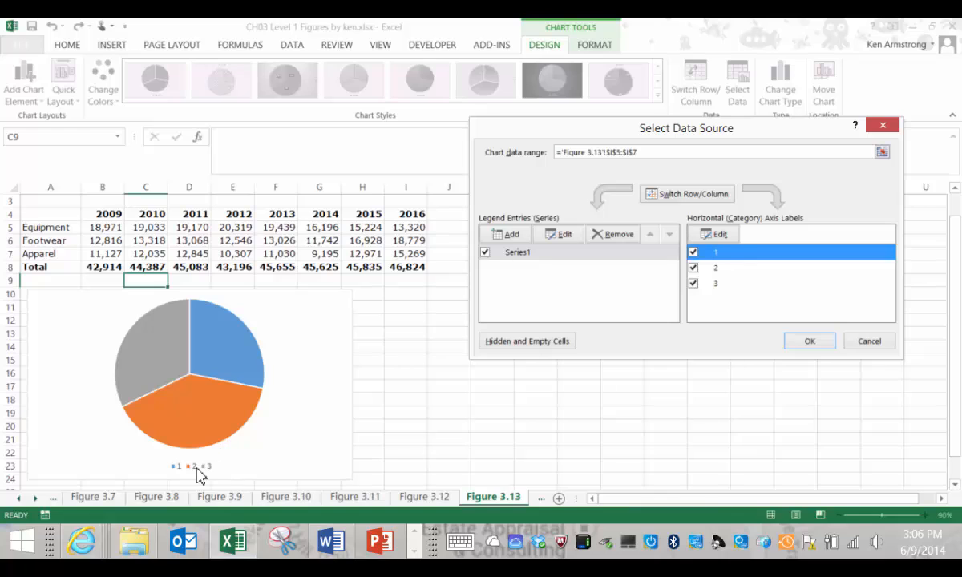
mouse_move(717, 233)
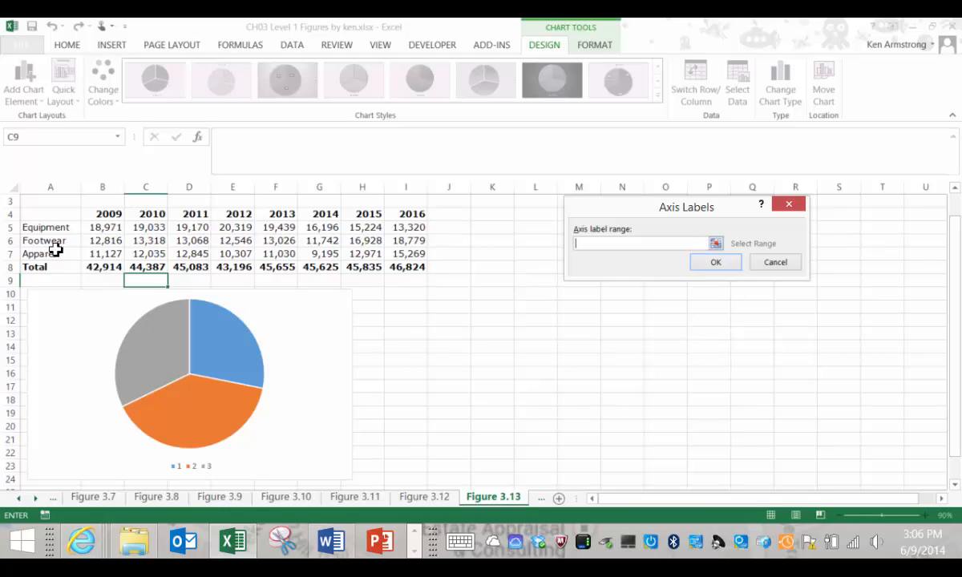
left_click_drag(46, 226, 46, 253)
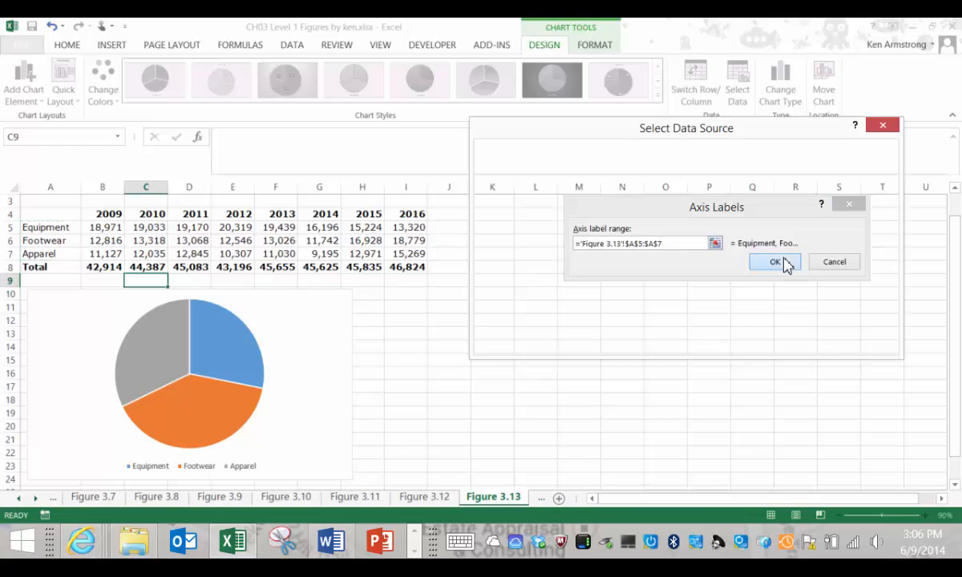
left_click(773, 262)
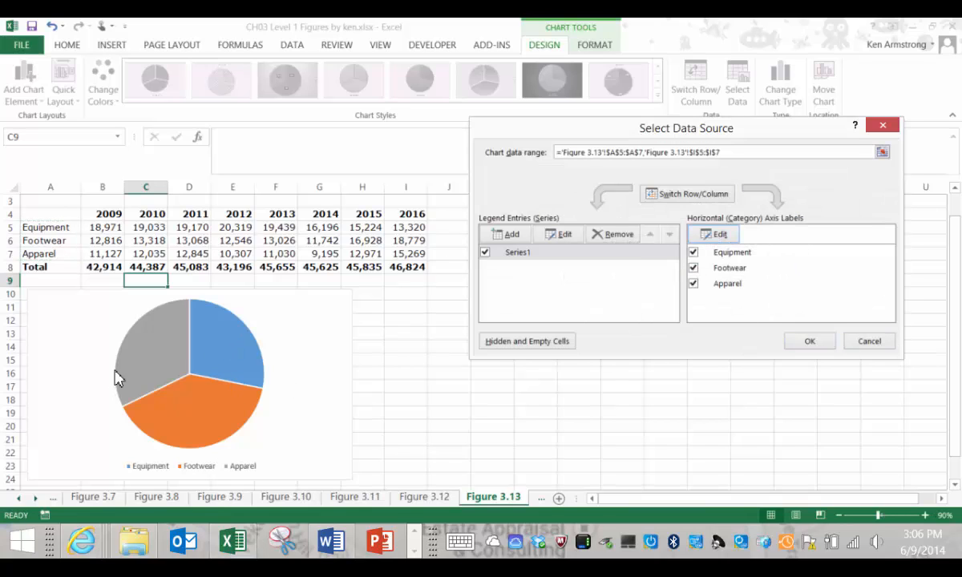
mouse_move(245, 481)
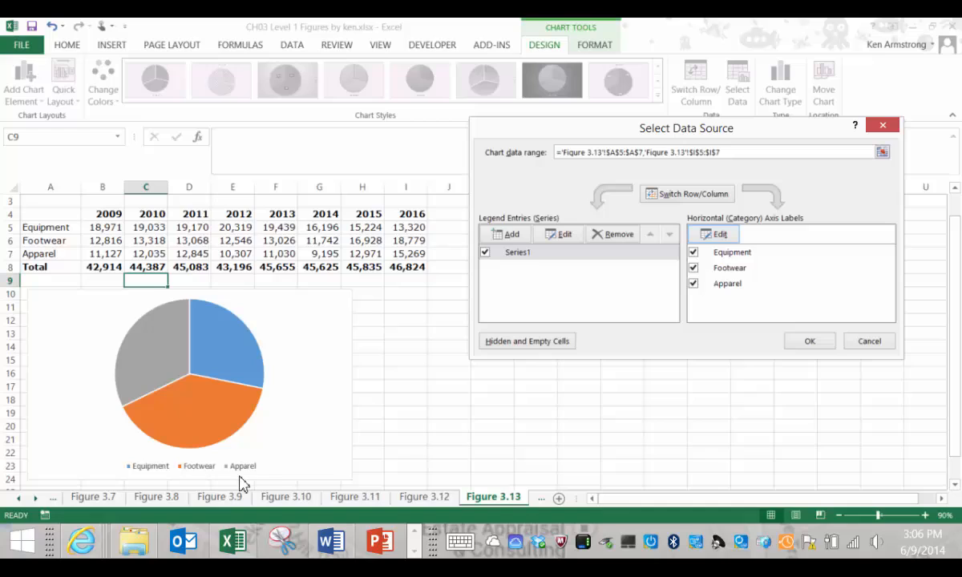
mouse_move(533, 259)
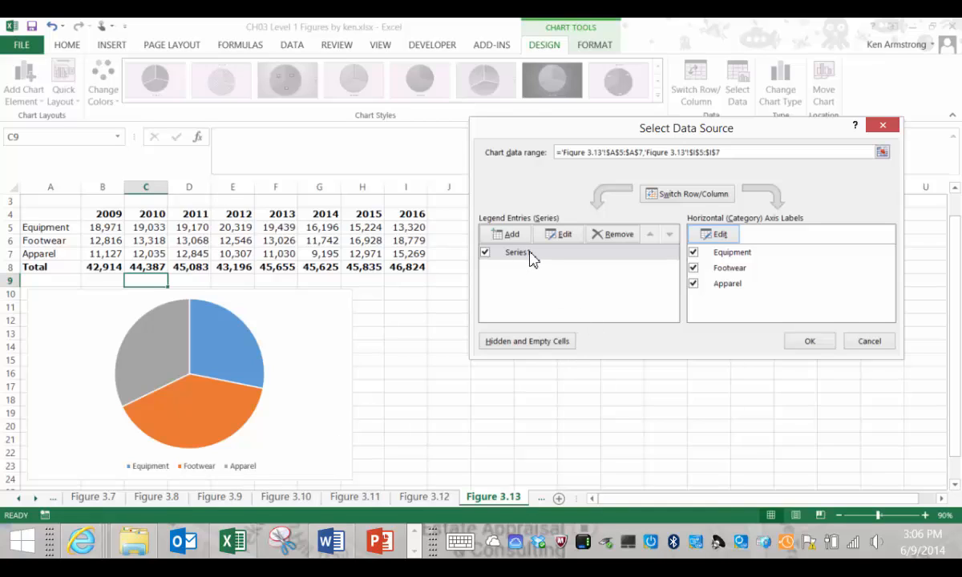
left_click(518, 252)
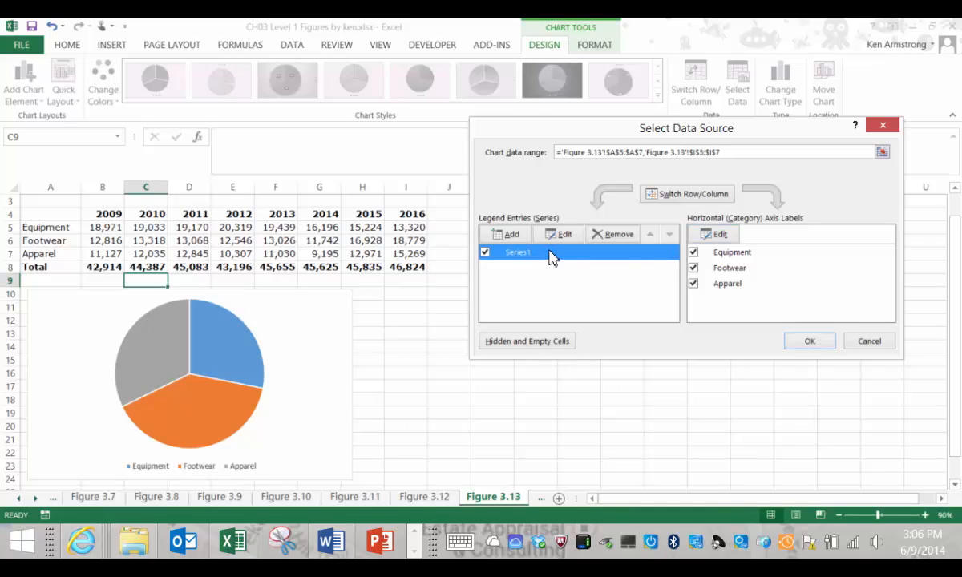
mouse_move(598, 255)
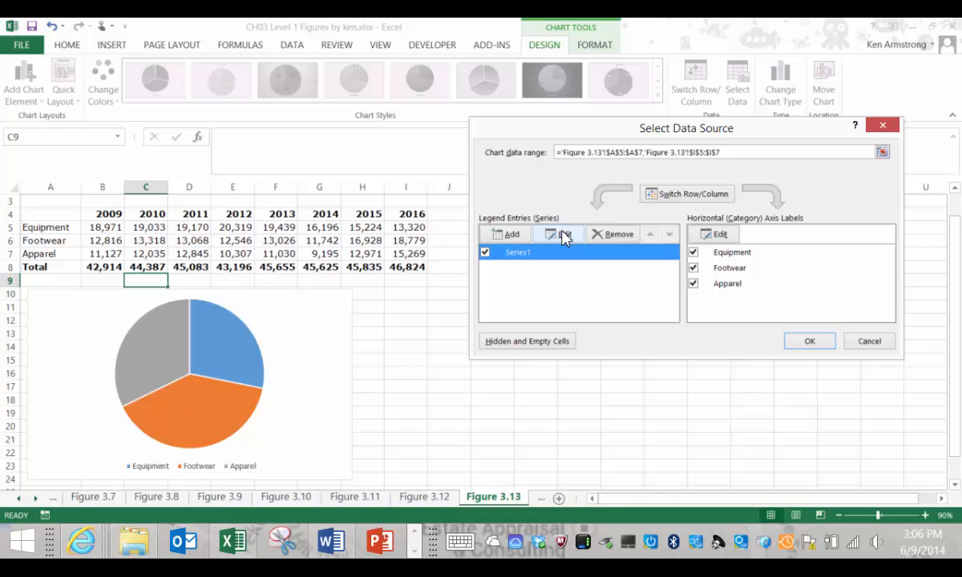
Step: Name the pie series from cell I4 so the chart title reads 2016
left_click(551, 233)
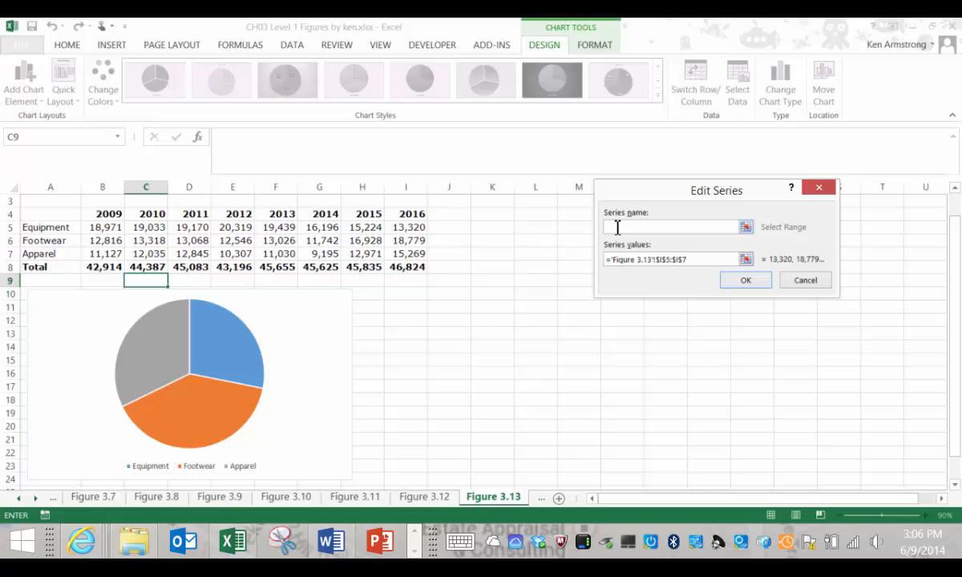
left_click(406, 213)
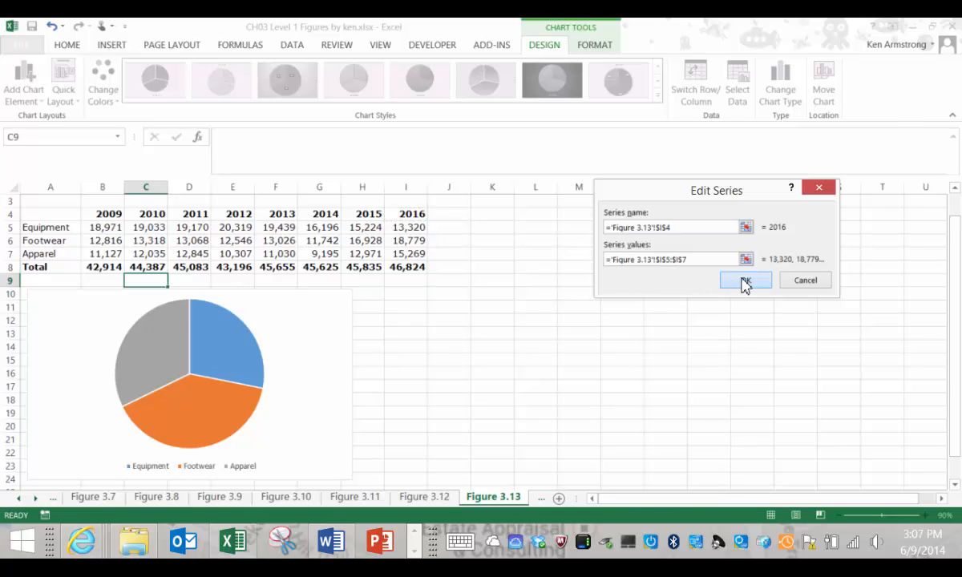
left_click(745, 280)
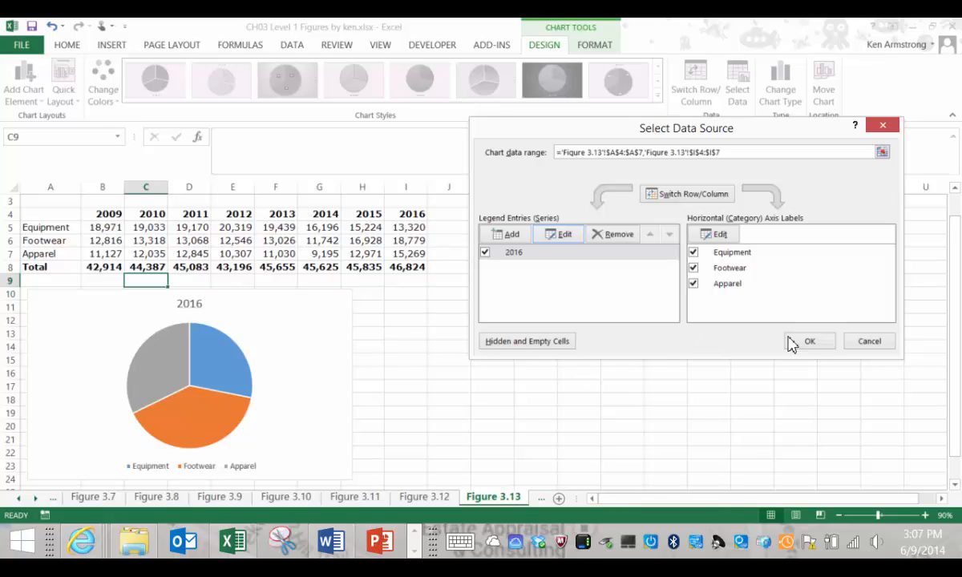
Step: Confirm the data source changes and select the pie slices
left_click(809, 341)
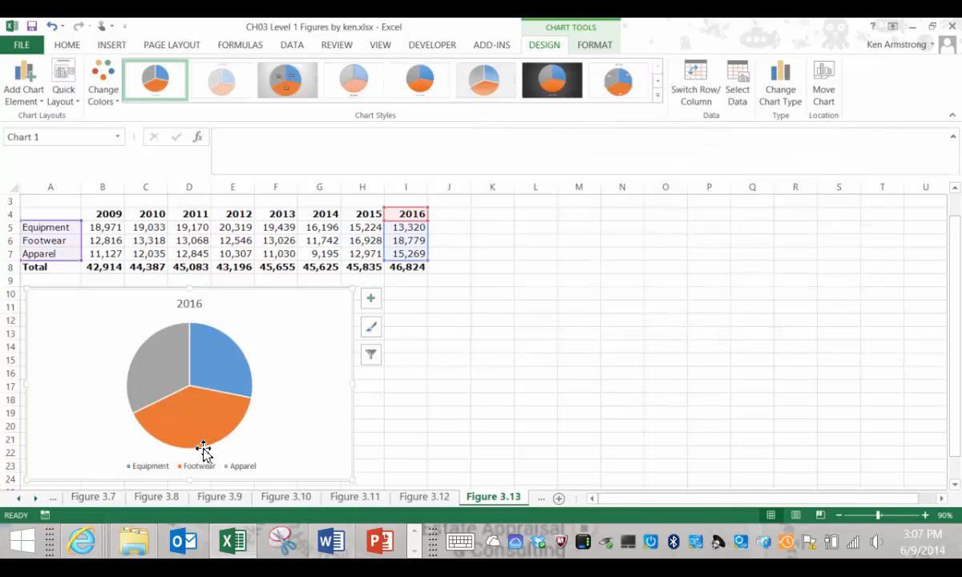
left_click(202, 447)
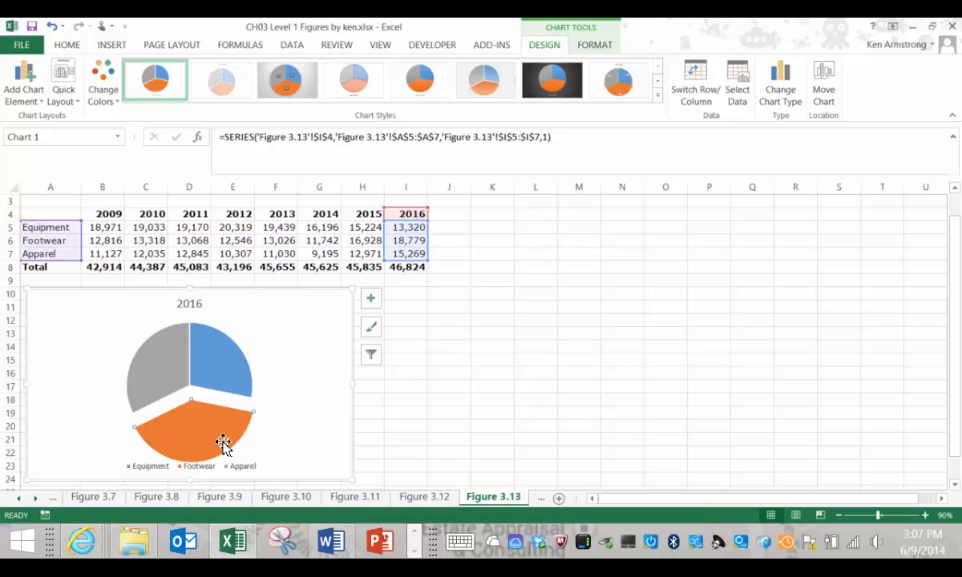
mouse_move(212, 443)
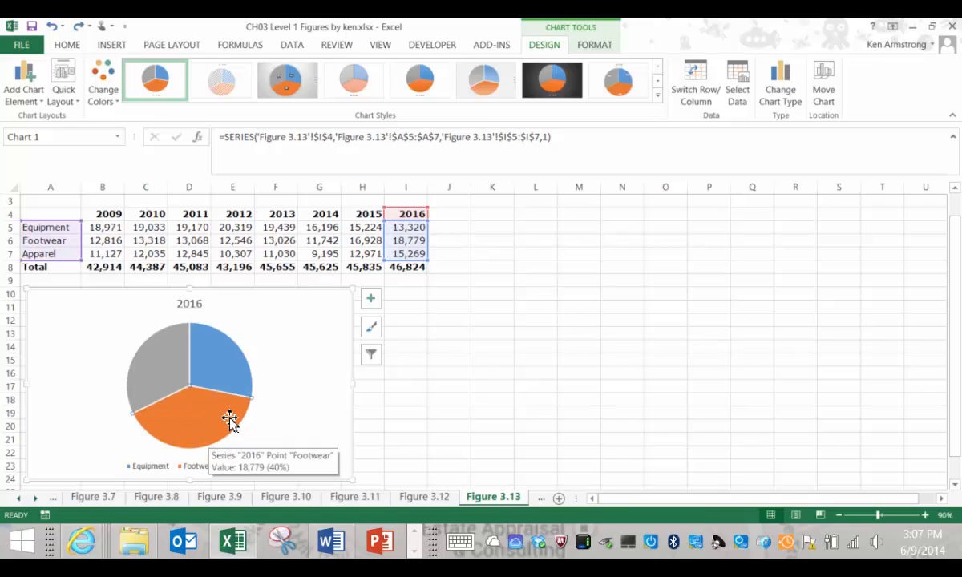
mouse_move(232, 373)
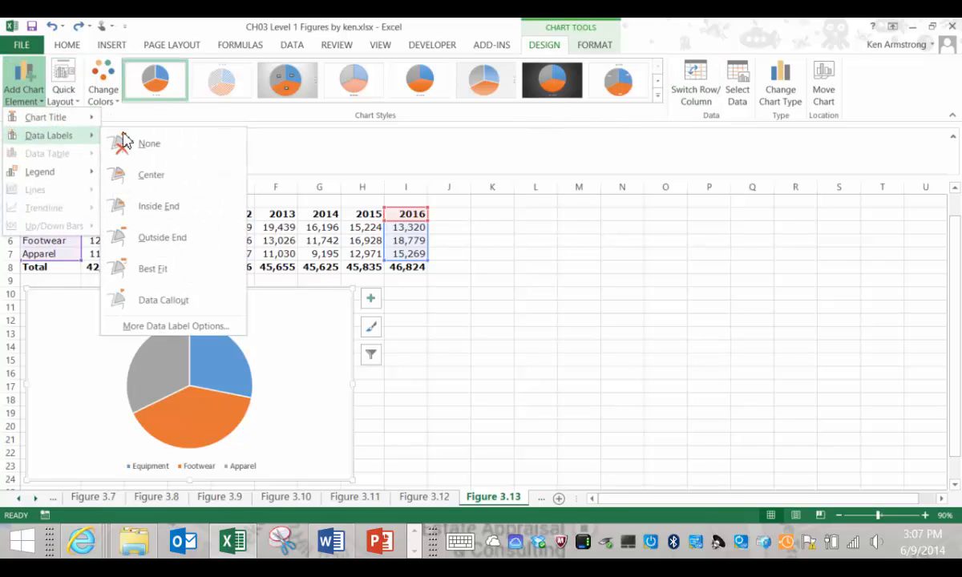
Step: Add value data labels 13,320, 18,779 and 15,269 to every pie slice via the shortcut menu
left_click(158, 206)
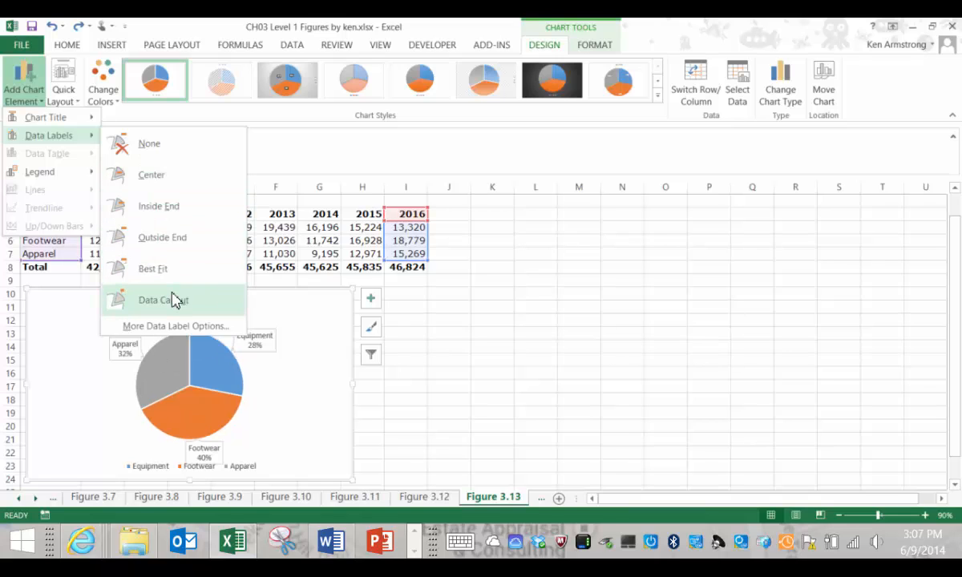
left_click(149, 144)
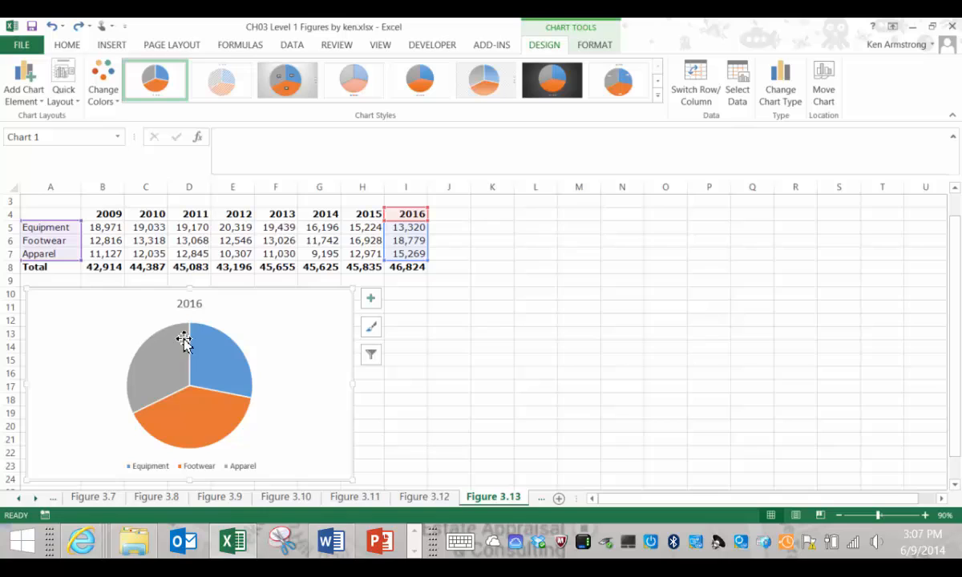
right_click(185, 344)
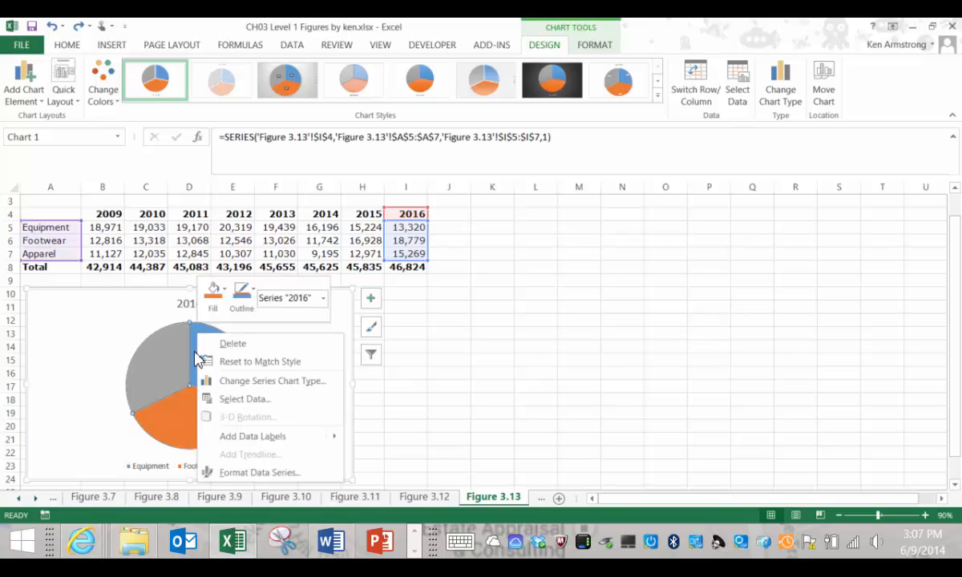
mouse_move(253, 436)
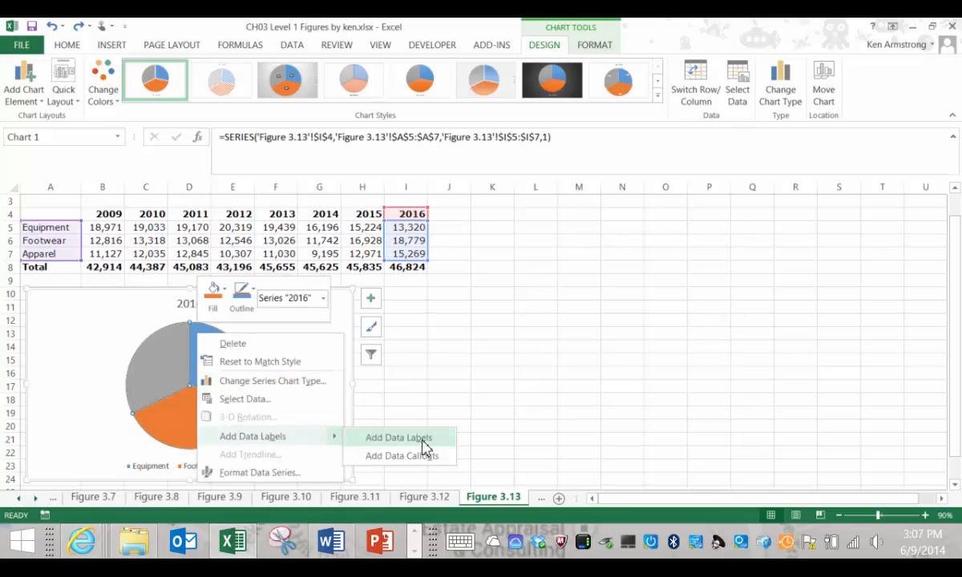
left_click(399, 438)
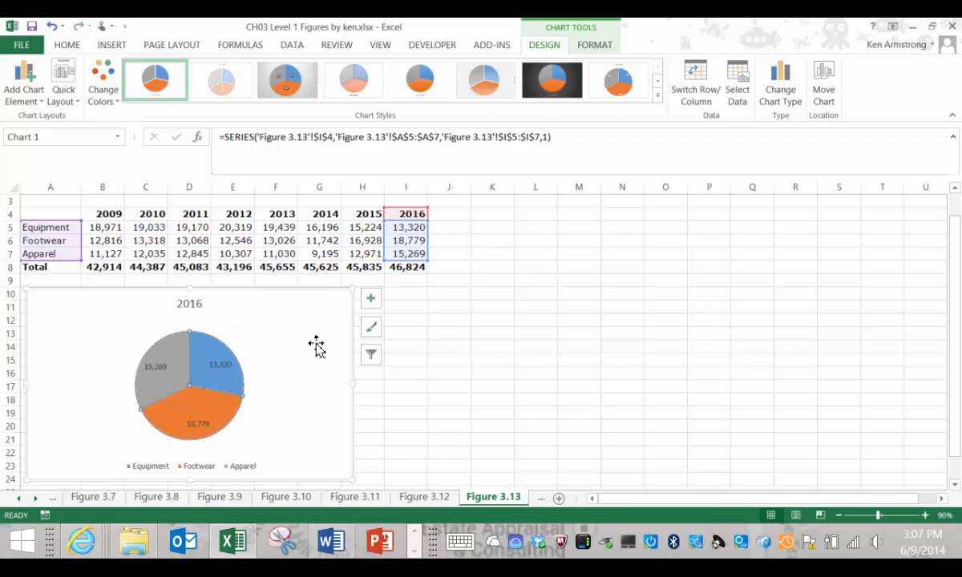
mouse_move(209, 375)
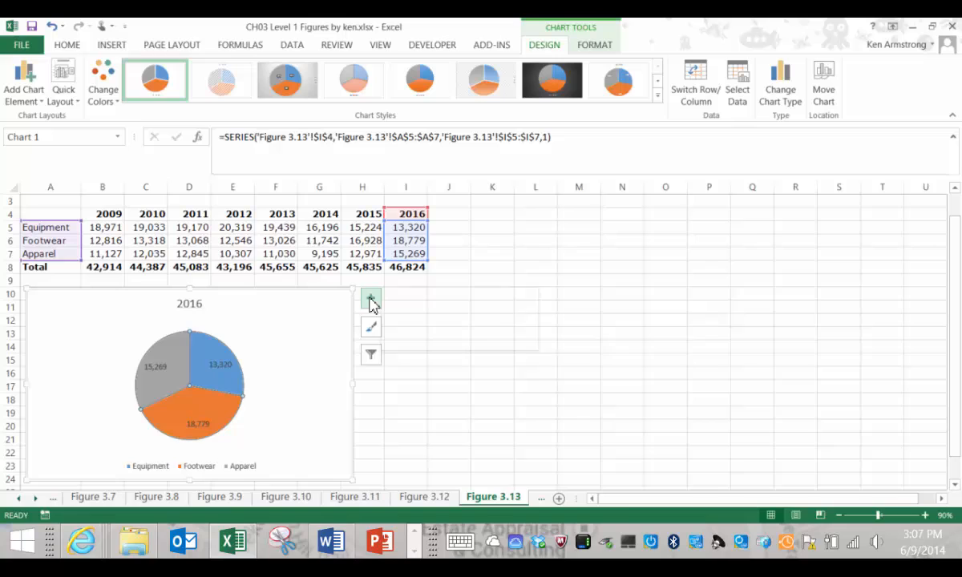
Step: Add series name and category name to the data labels and position them at Outside End
left_click(370, 299)
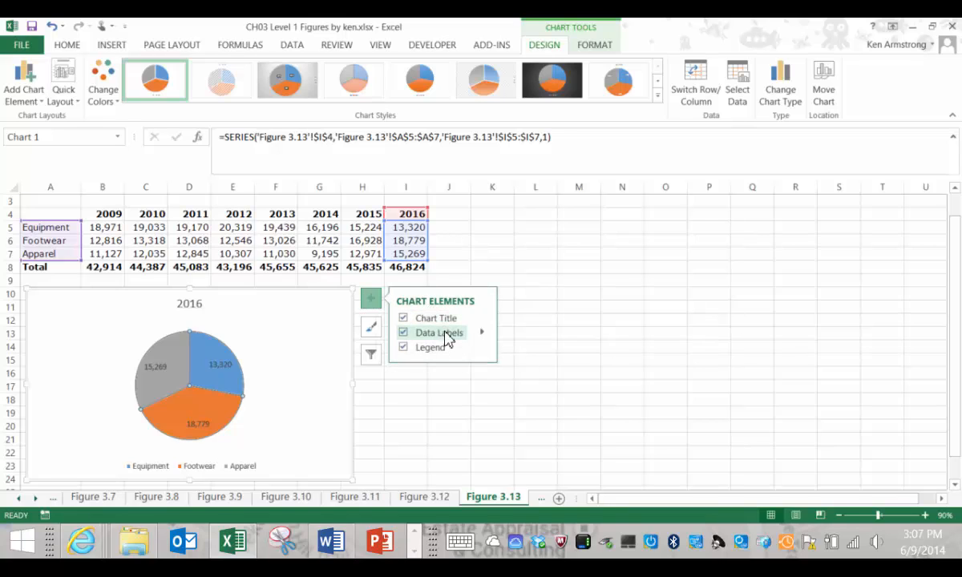
mouse_move(485, 337)
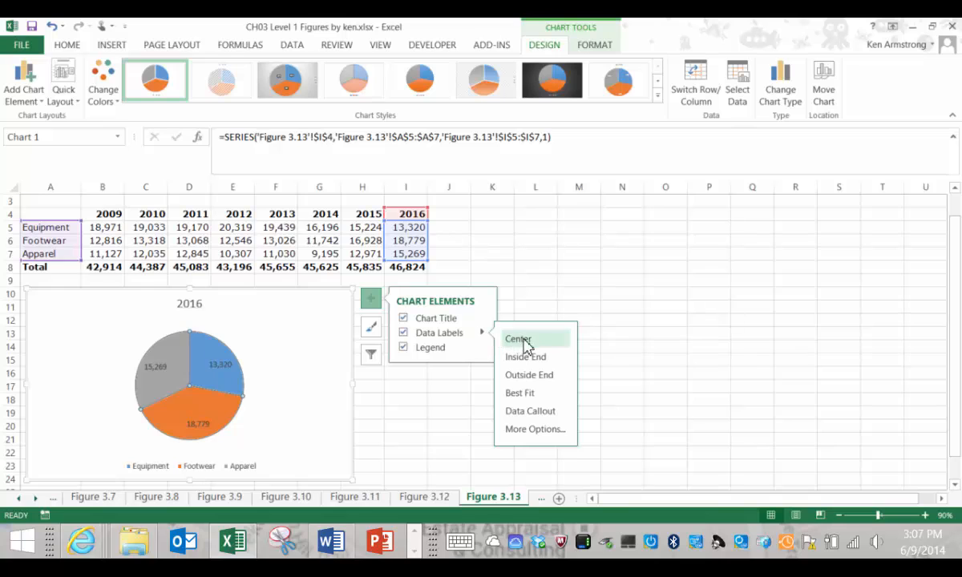
mouse_move(530, 410)
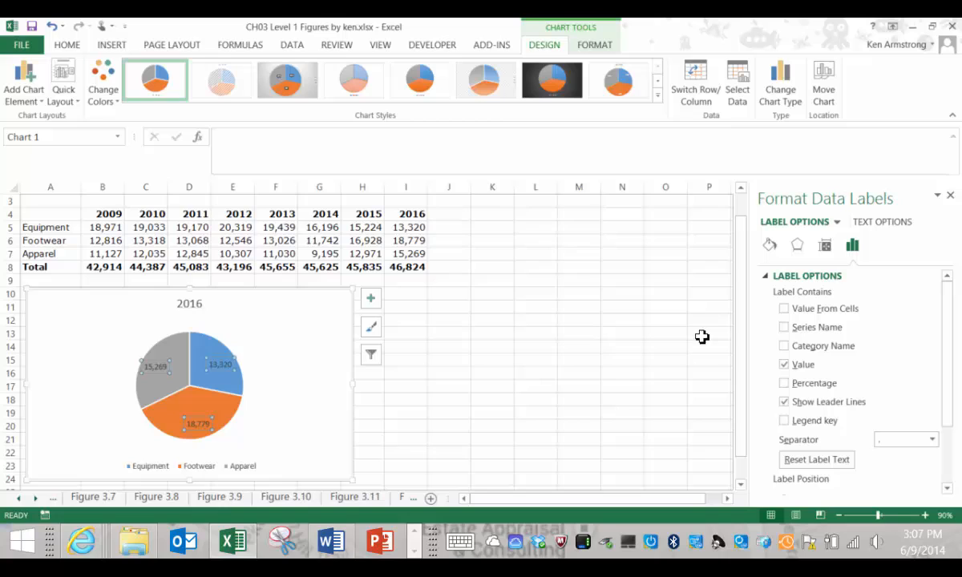
mouse_move(865, 330)
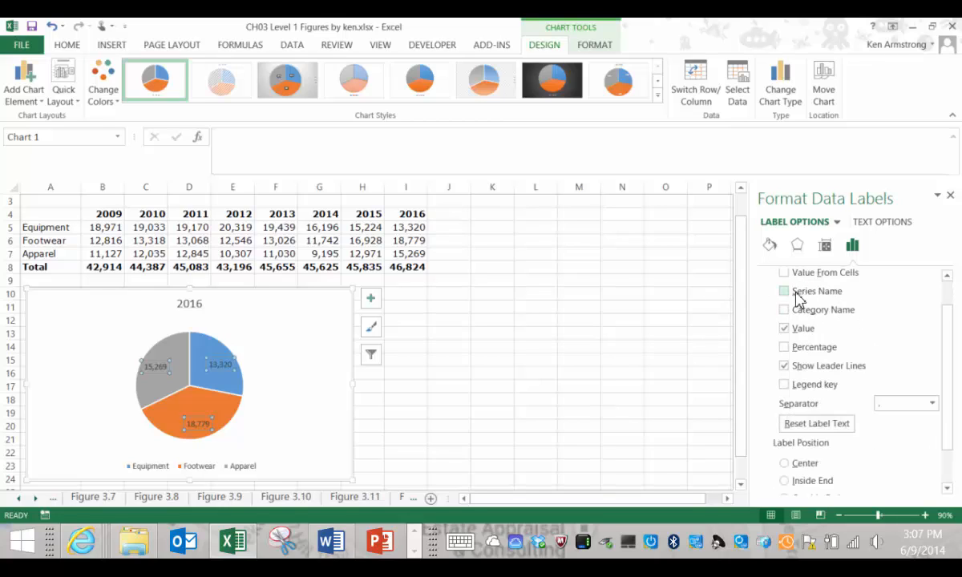
left_click(784, 309)
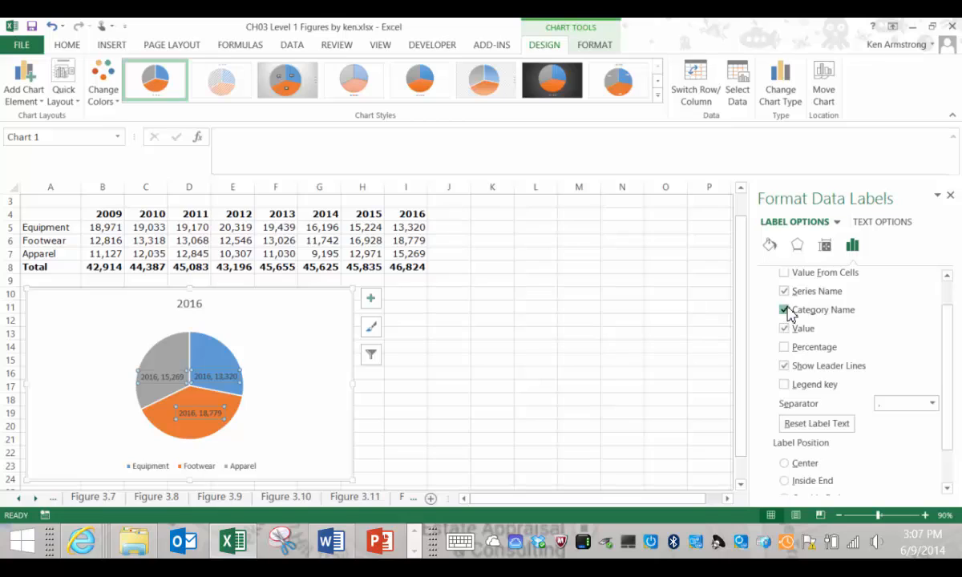
left_click(784, 347)
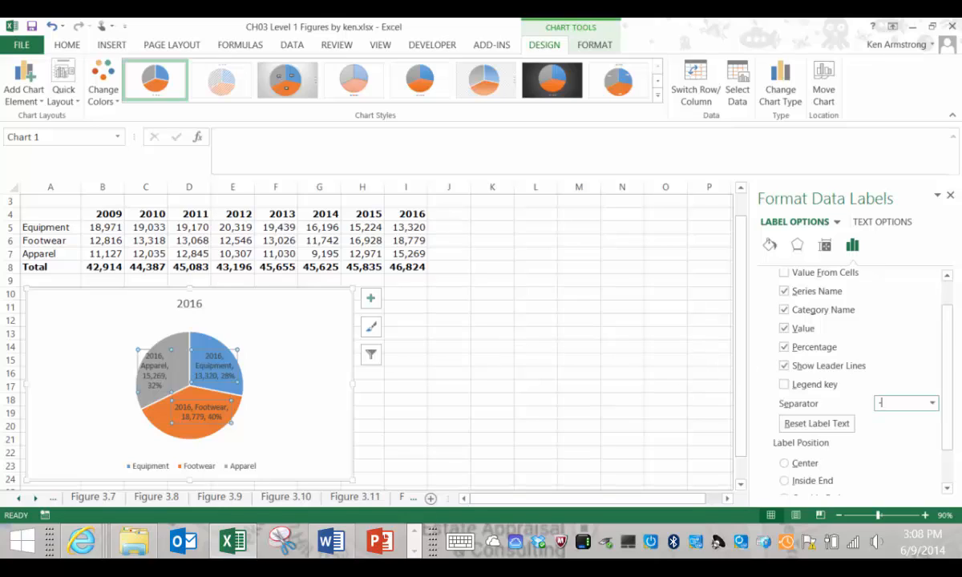
scroll("down", 3)
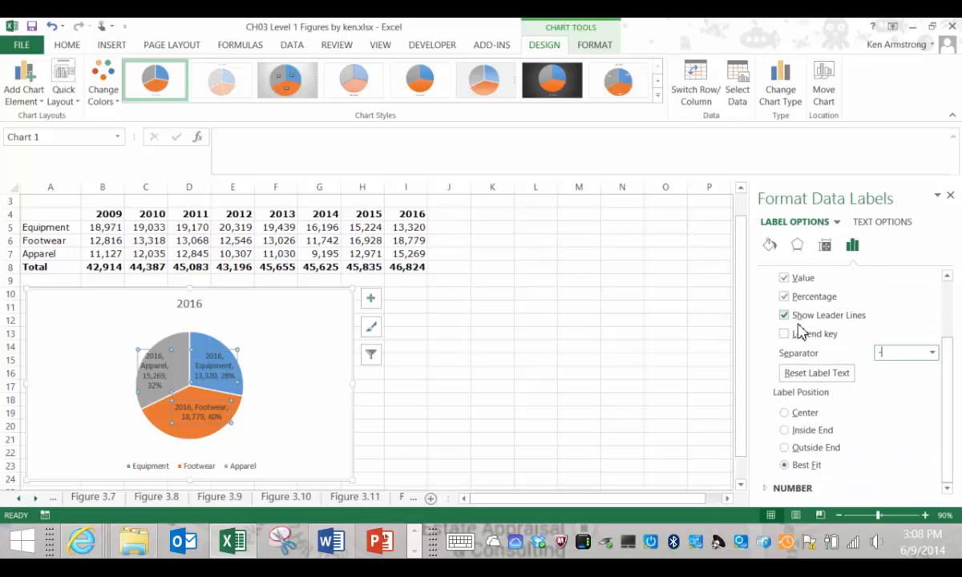
left_click(785, 447)
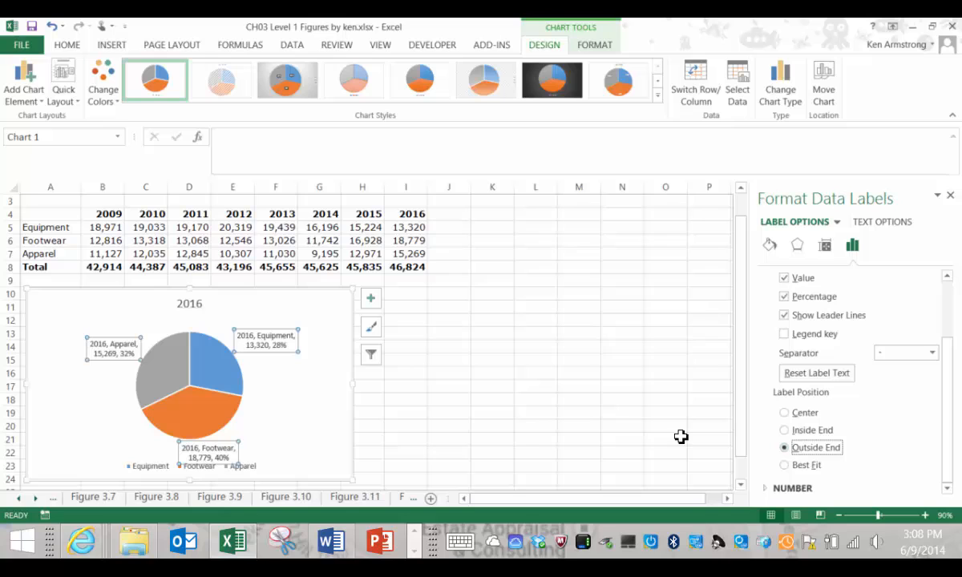
Step: Remove the data labels, then bring up the pie series' context menu and dismiss it without adding labels
left_click(362, 426)
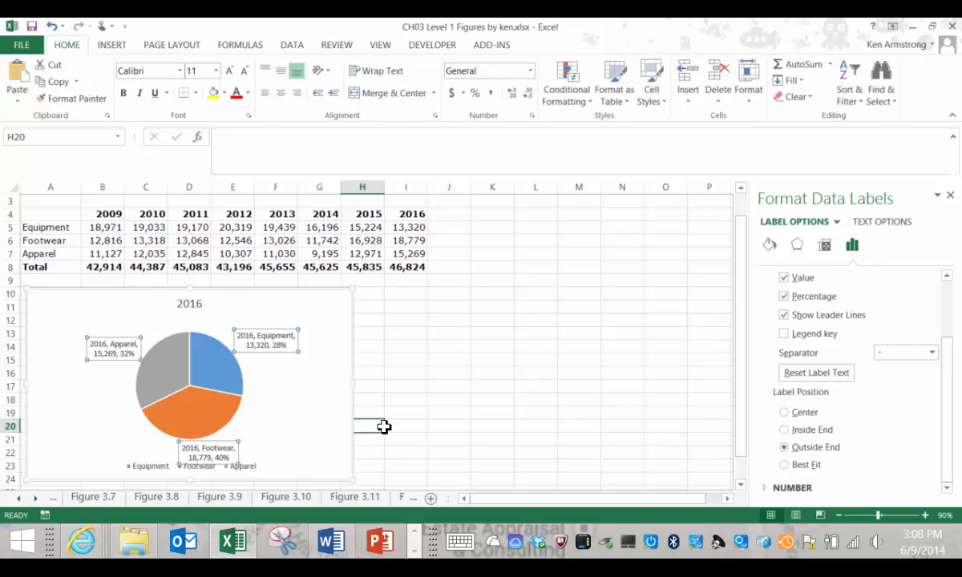
left_click(190, 389)
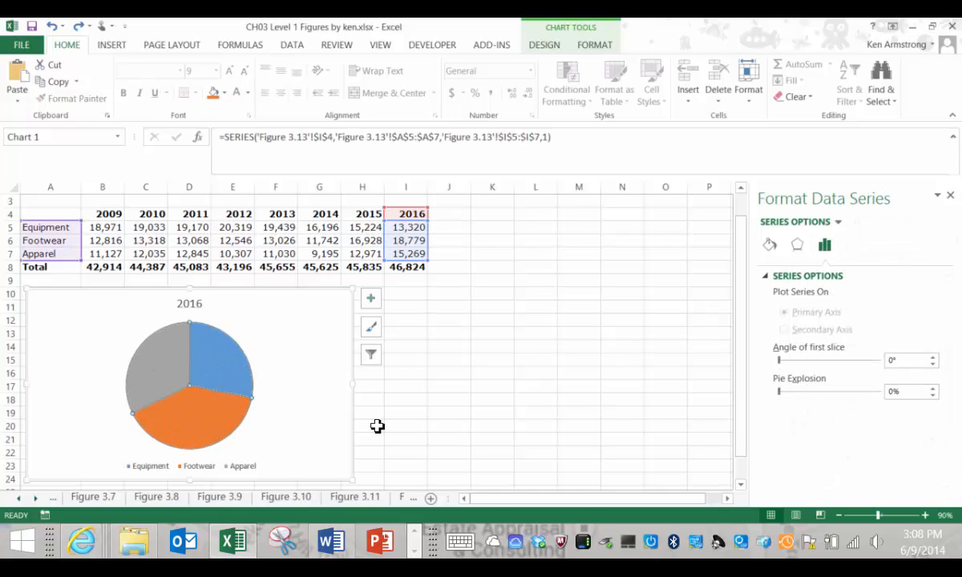
left_click(229, 353)
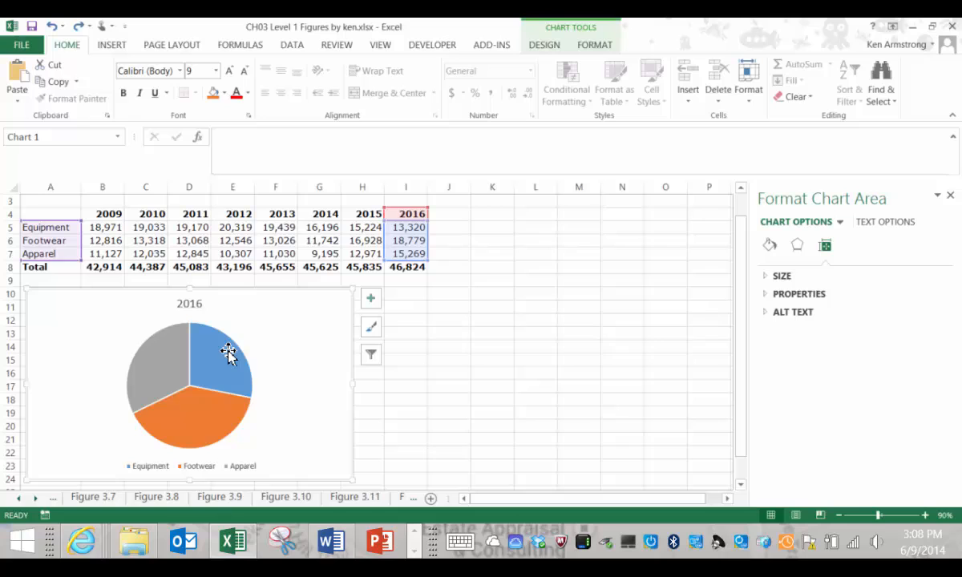
left_click(229, 353)
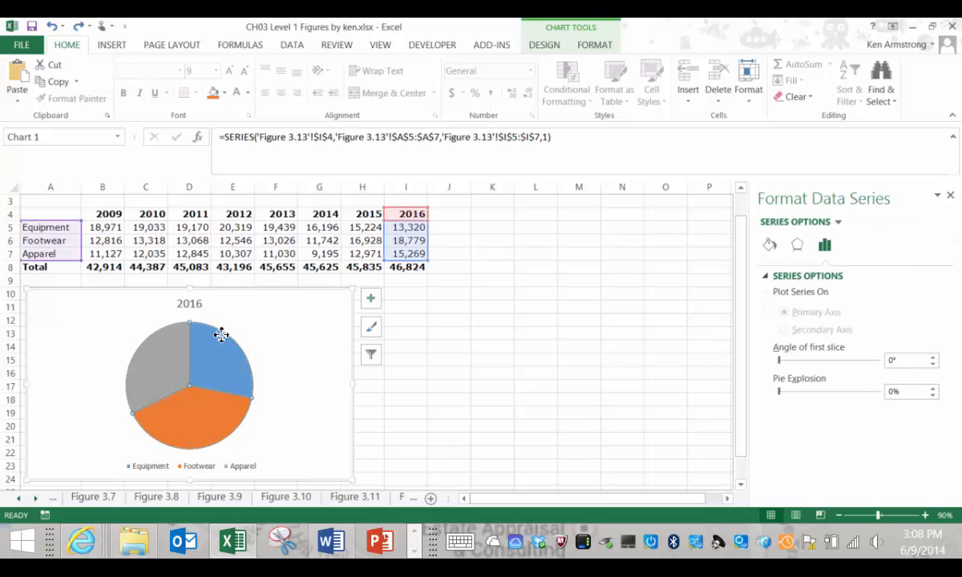
right_click(220, 335)
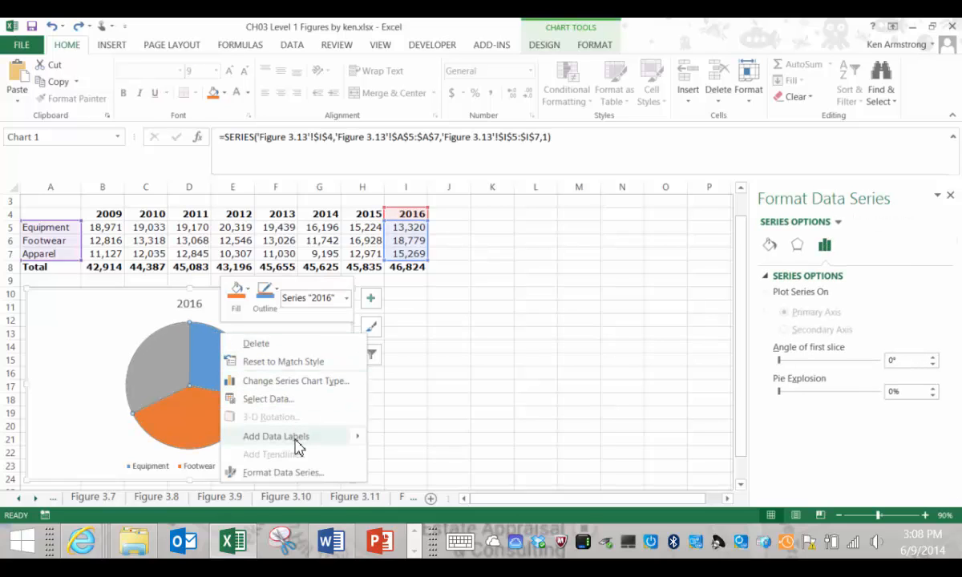
mouse_move(275, 437)
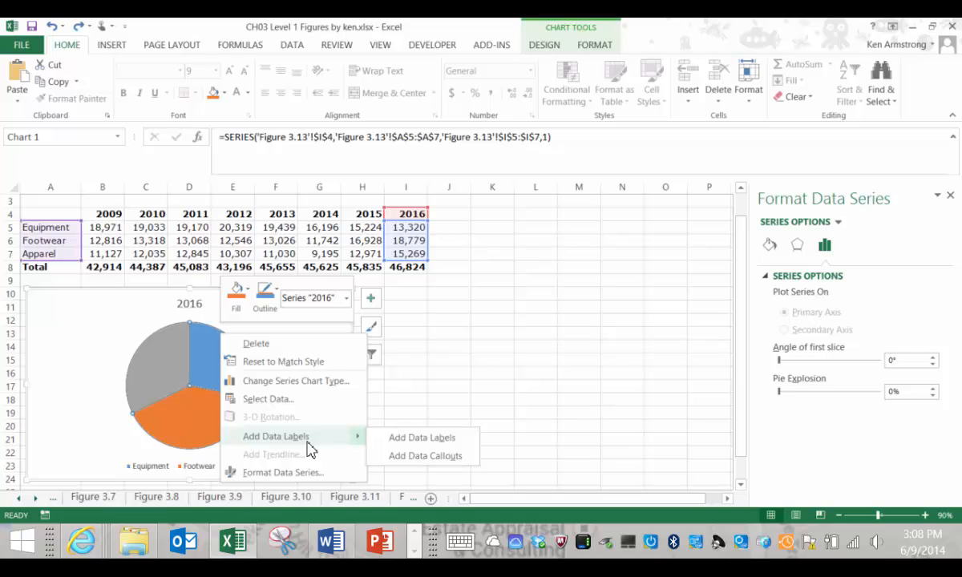
left_click(475, 344)
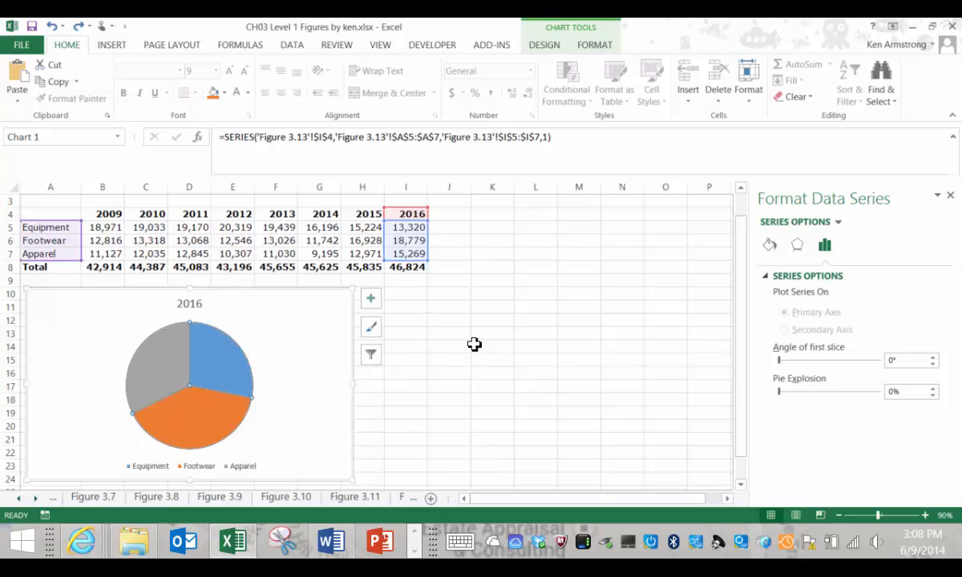
Step: Add a data label (13,320) to the Equipment slice alone via its context menu
left_click(234, 361)
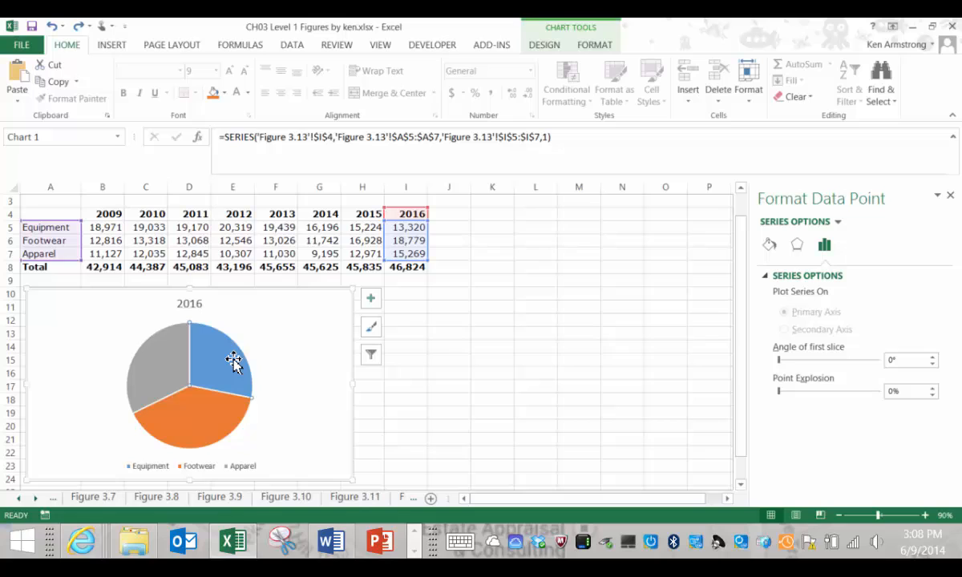
right_click(235, 361)
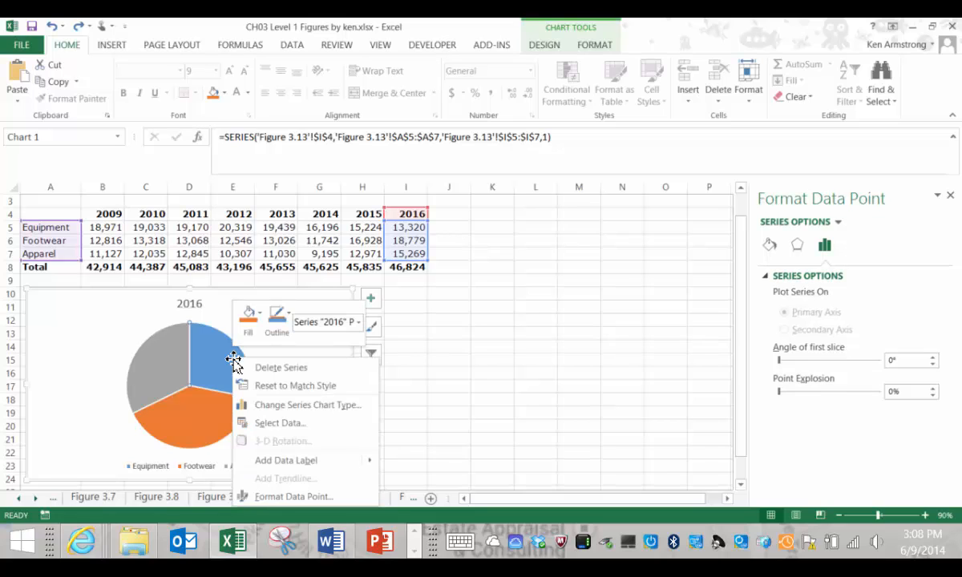
mouse_move(294, 459)
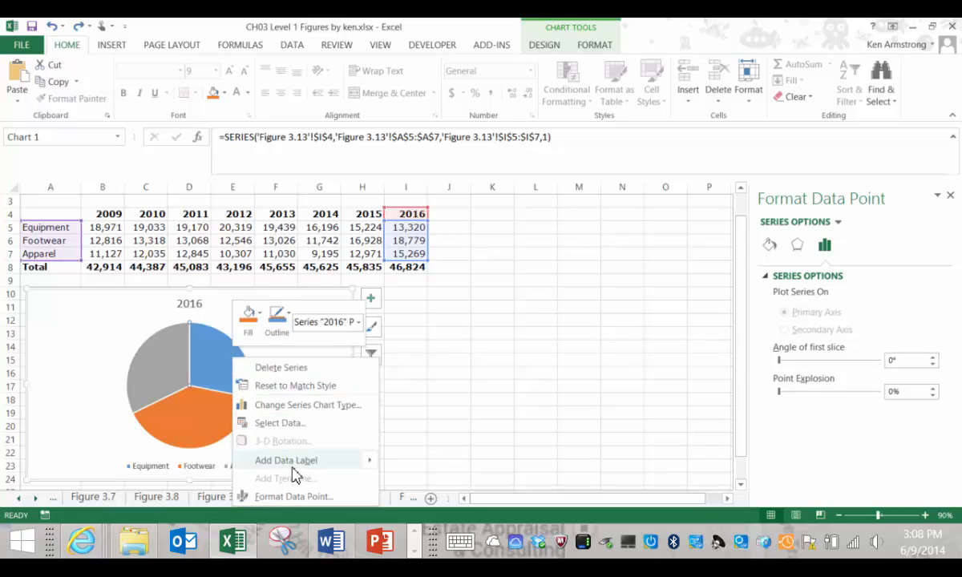
mouse_move(285, 460)
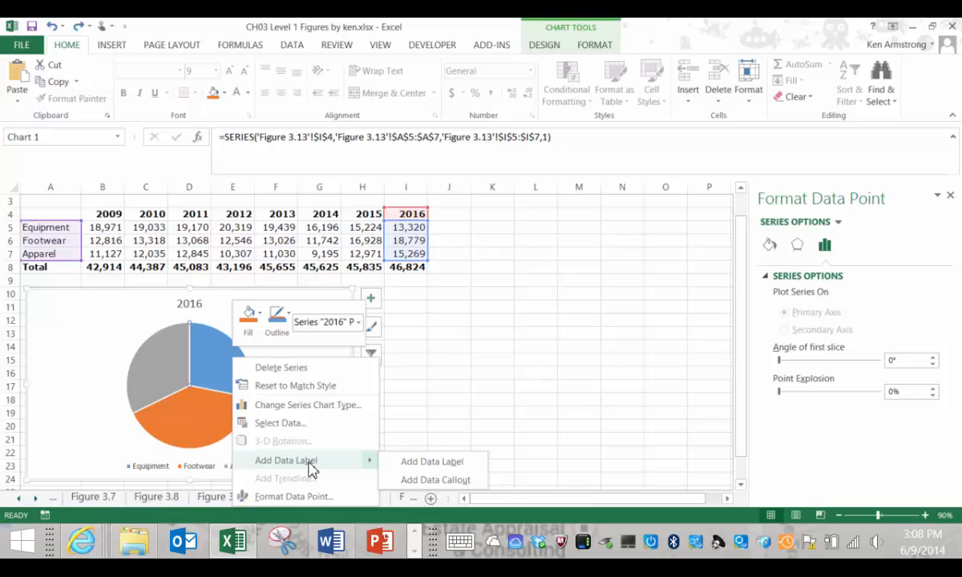
mouse_move(327, 472)
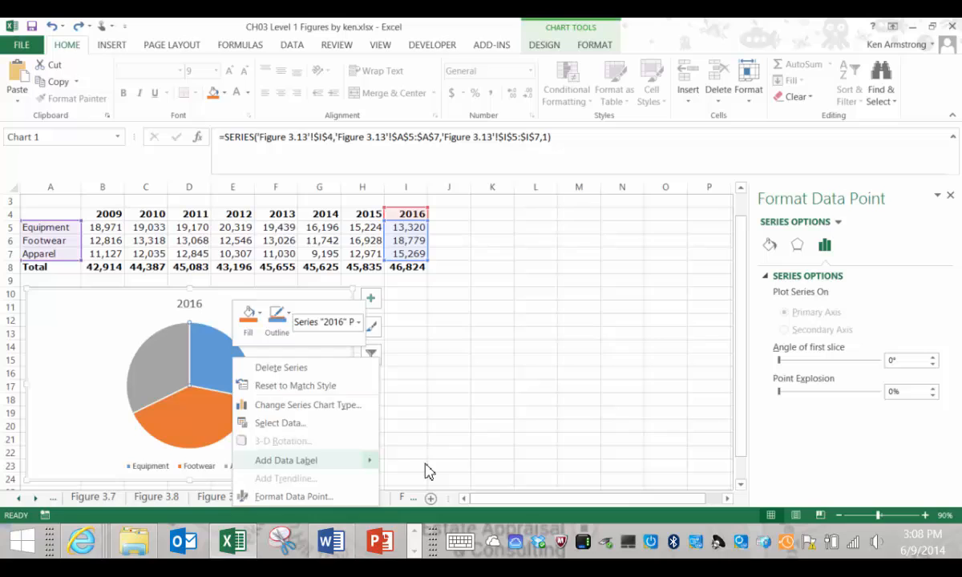
left_click(286, 459)
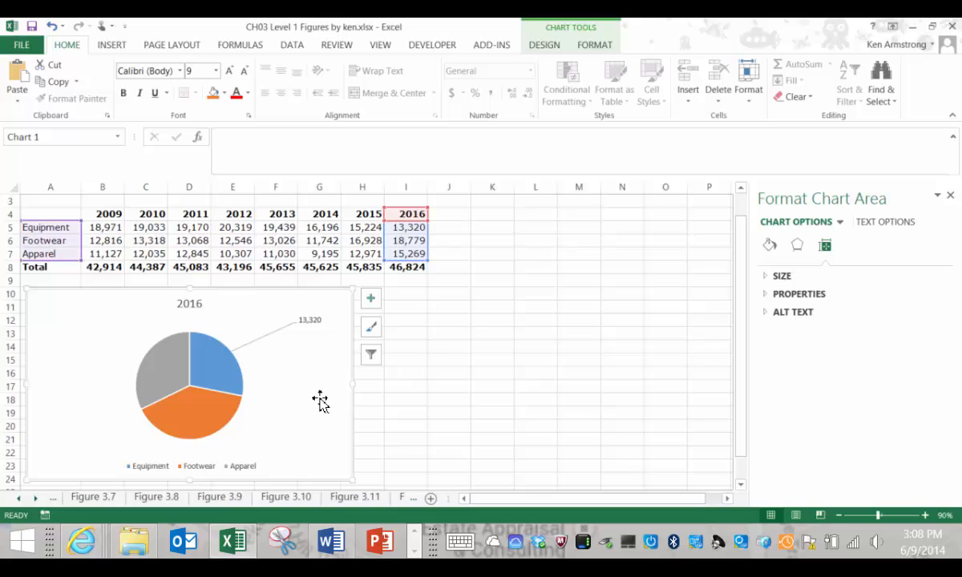
mouse_move(314, 322)
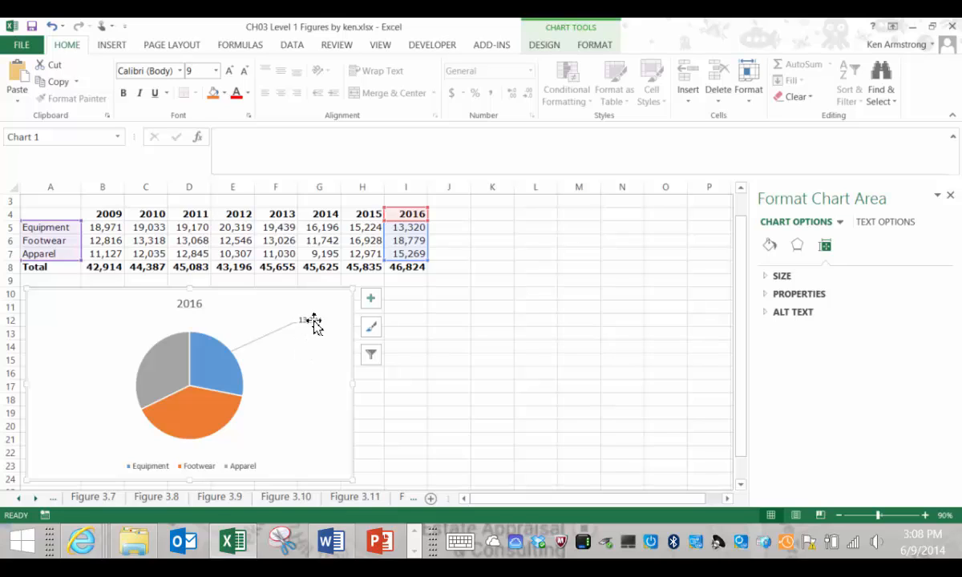
mouse_move(311, 323)
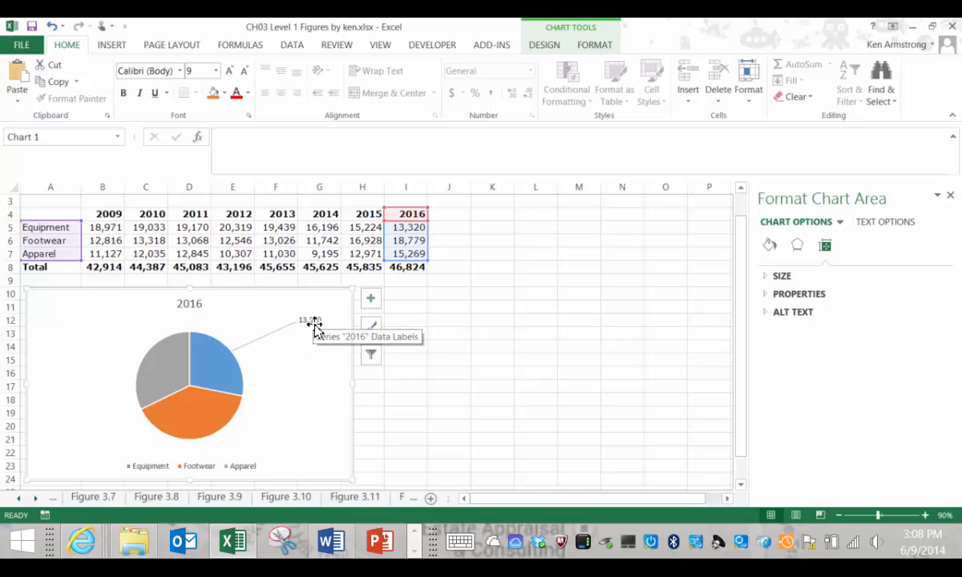